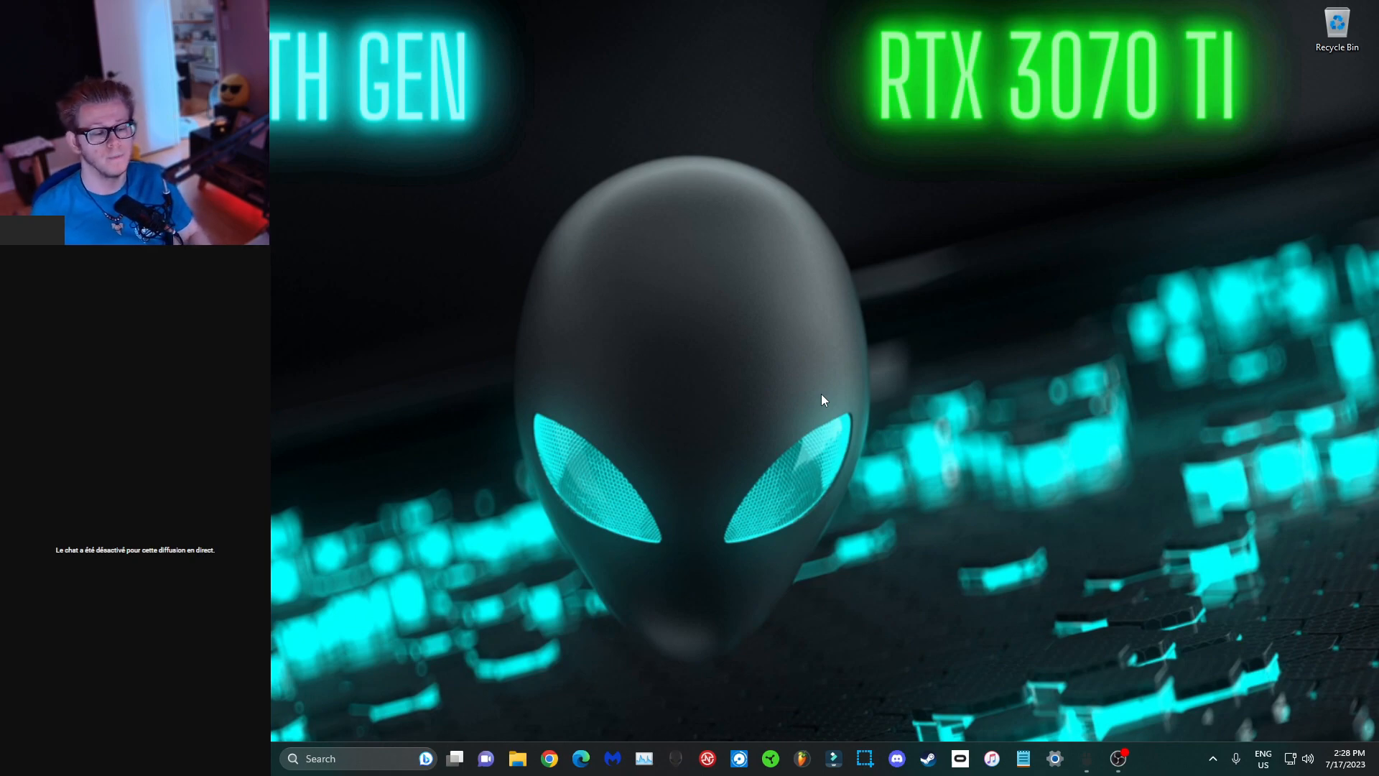
Step: Launch Chrome and open YouTube Studio's Analytics overview from the bookmark tile
click(549, 759)
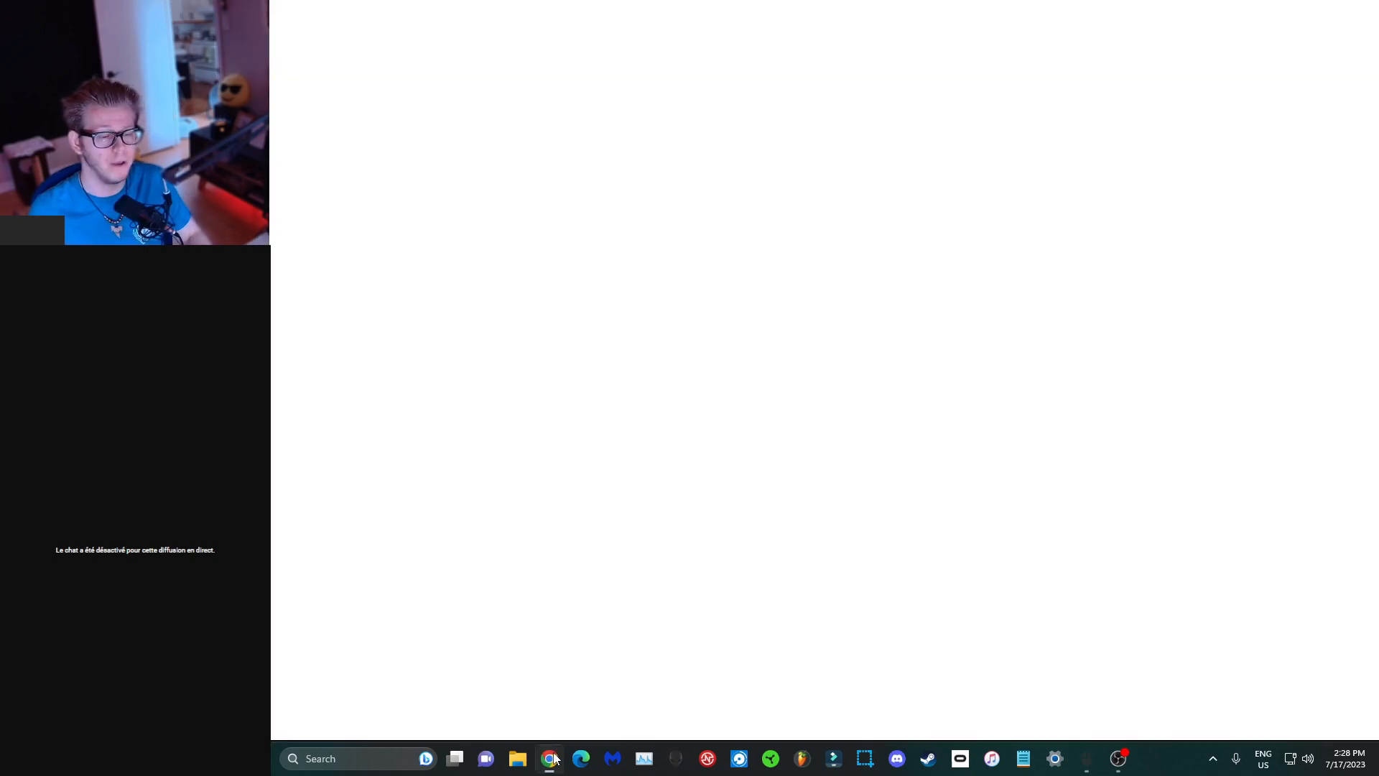
click(551, 758)
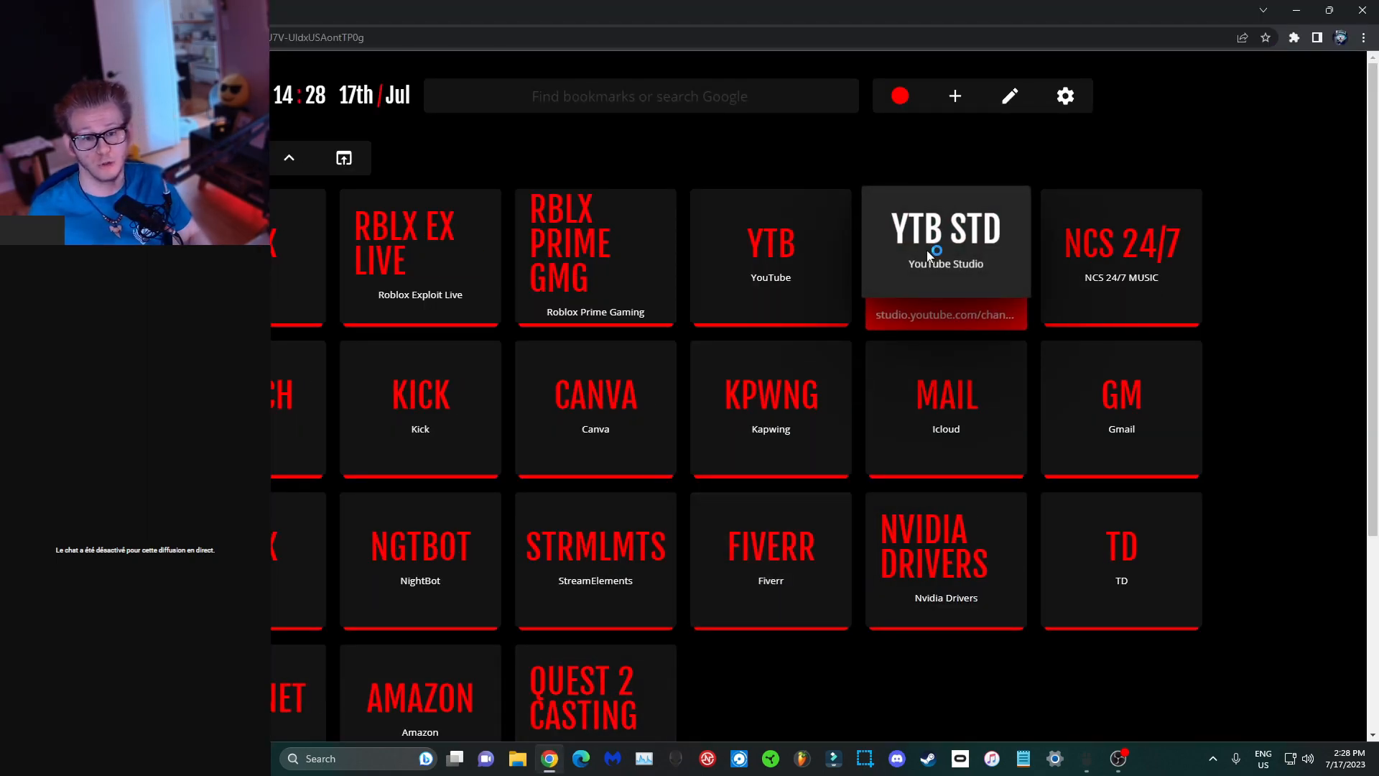
click(946, 229)
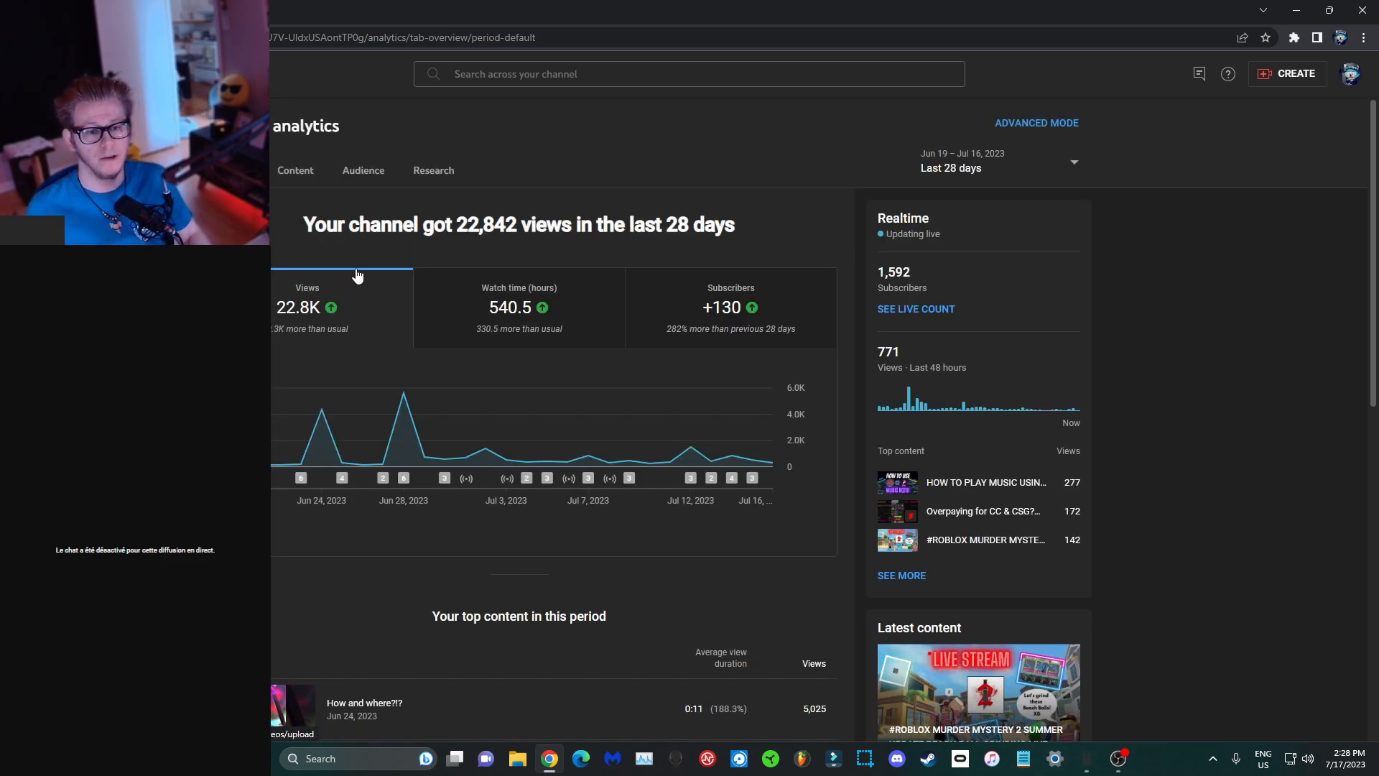
mouse_move(1006, 291)
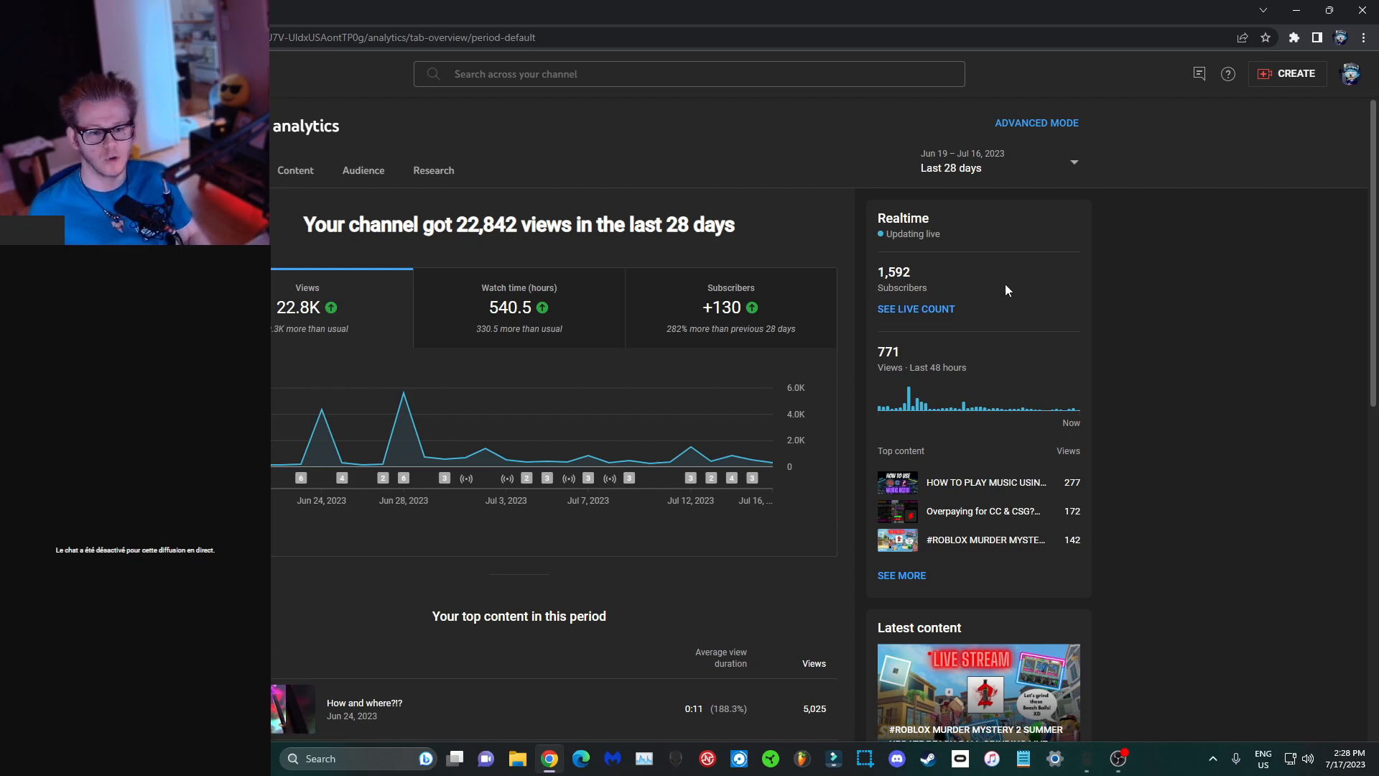
mouse_move(1250, 262)
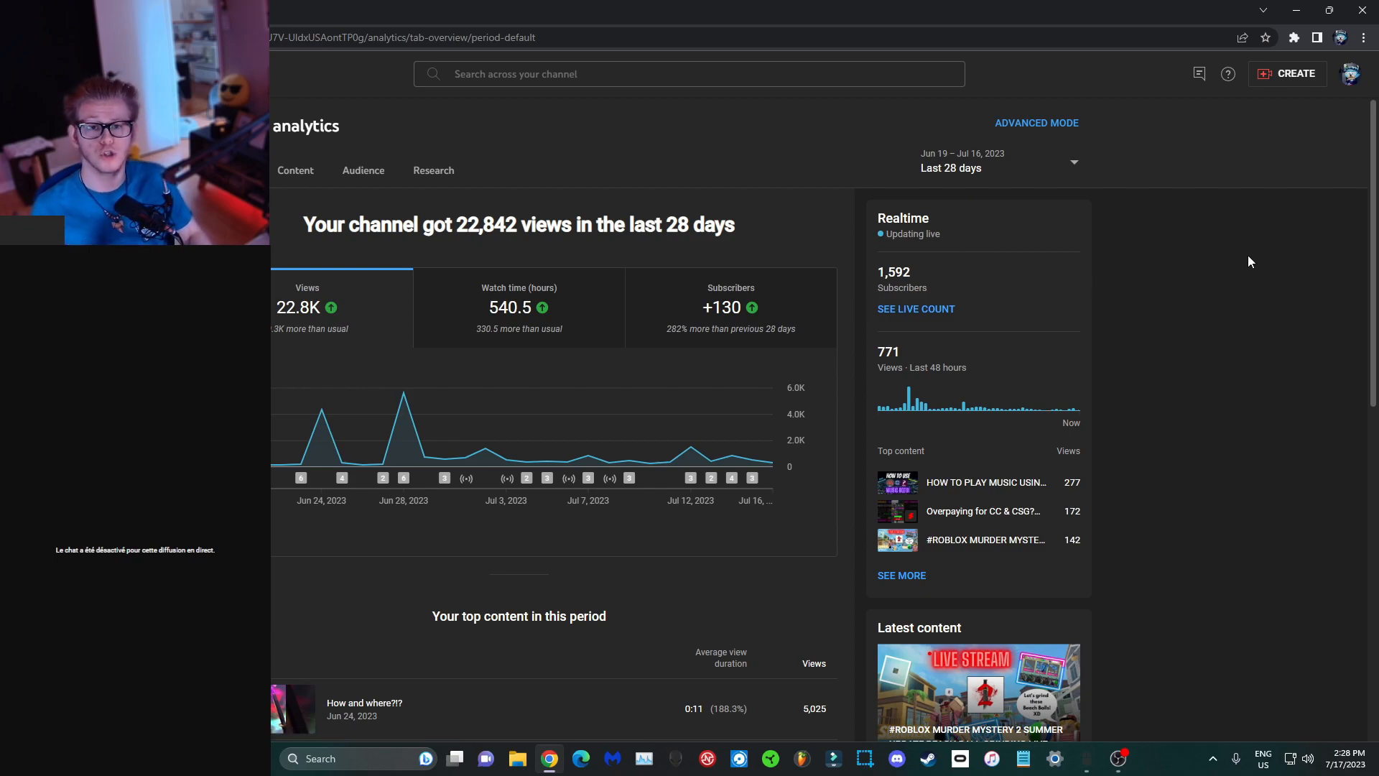
Step: Open SEE LIVE COUNT under the Realtime subscribers number
click(729, 307)
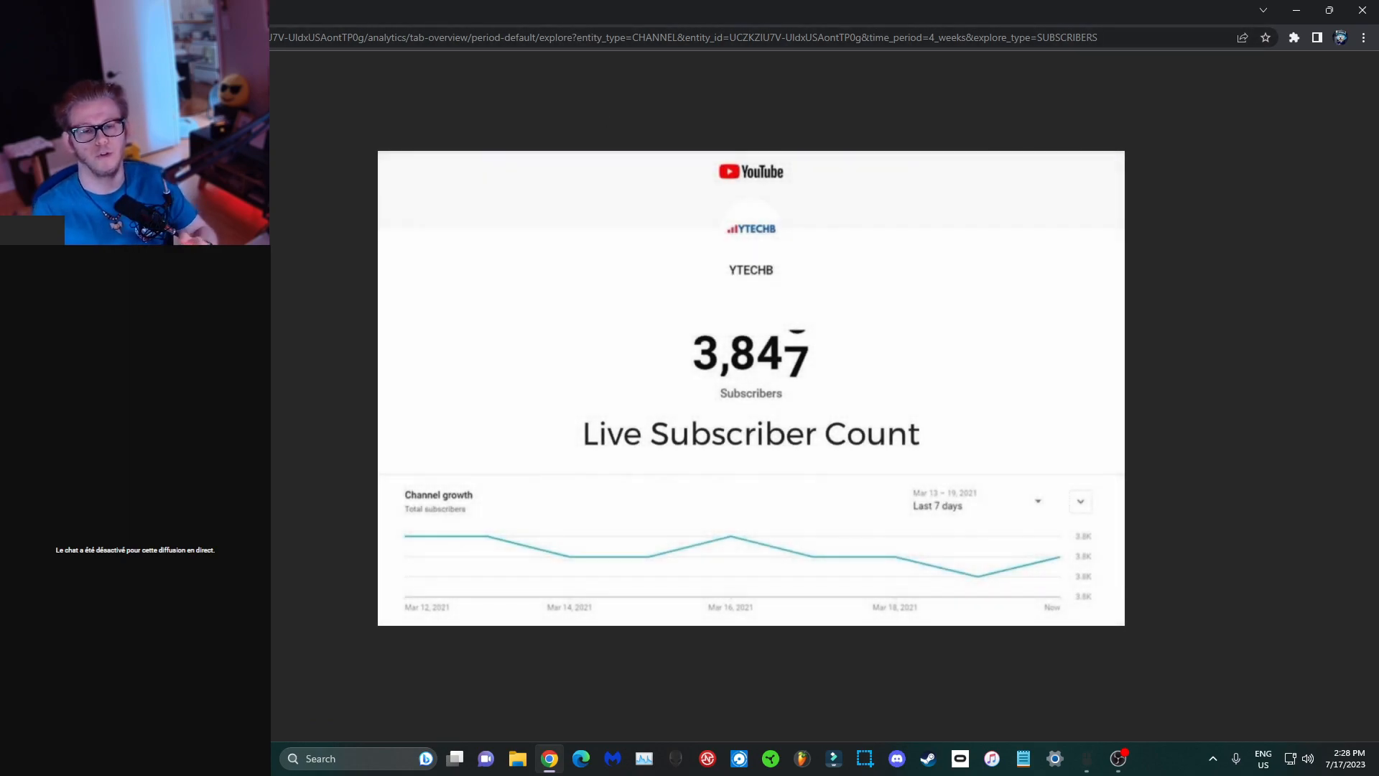
mouse_move(639, 176)
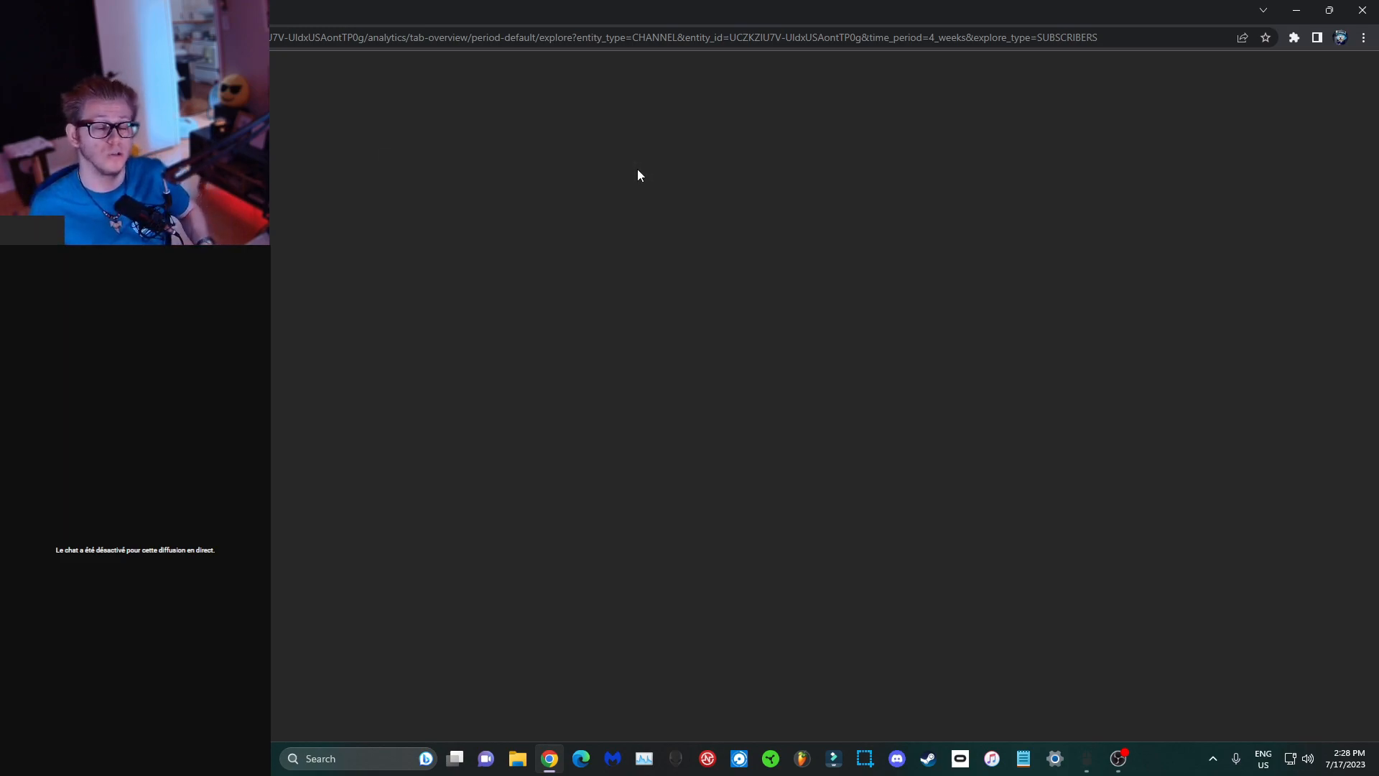
mouse_move(784, 224)
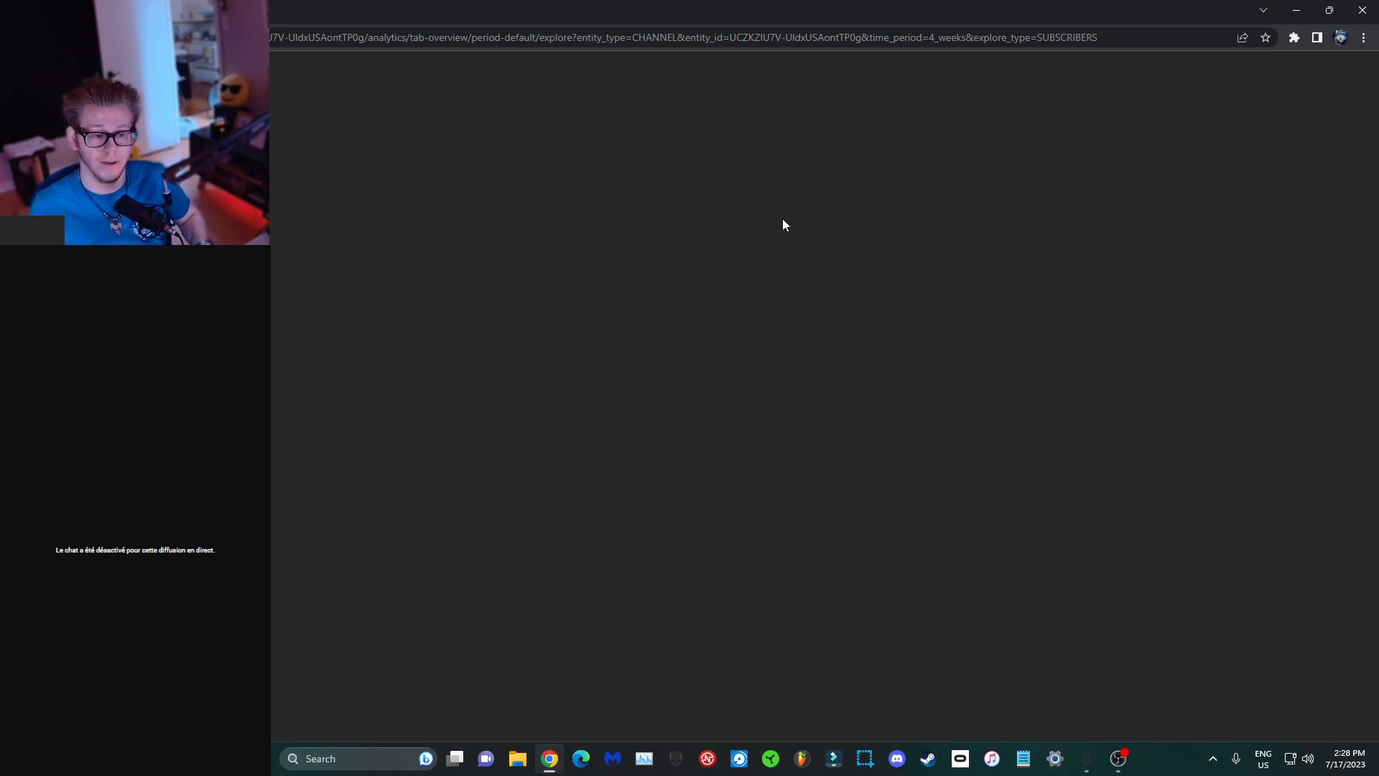
mouse_move(545, 185)
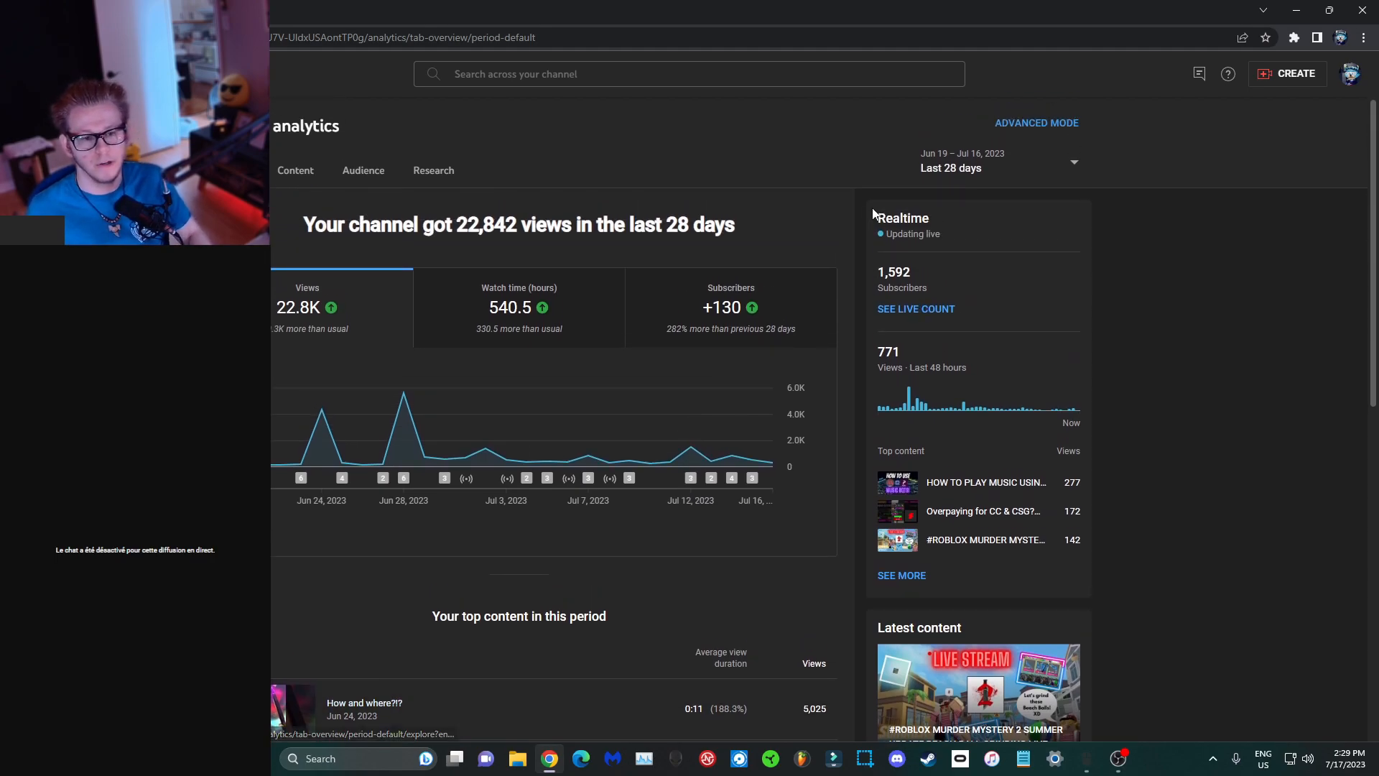
mouse_move(886, 294)
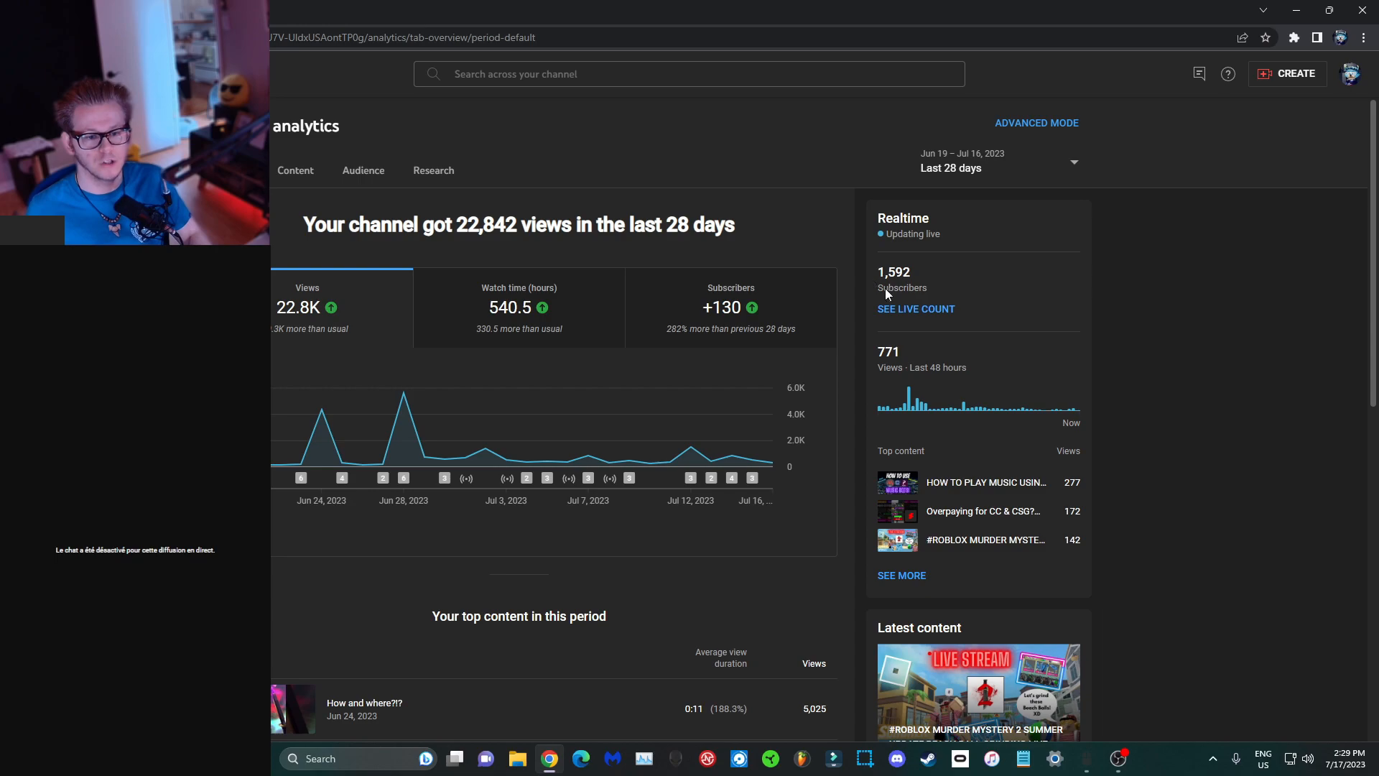
mouse_move(1006, 295)
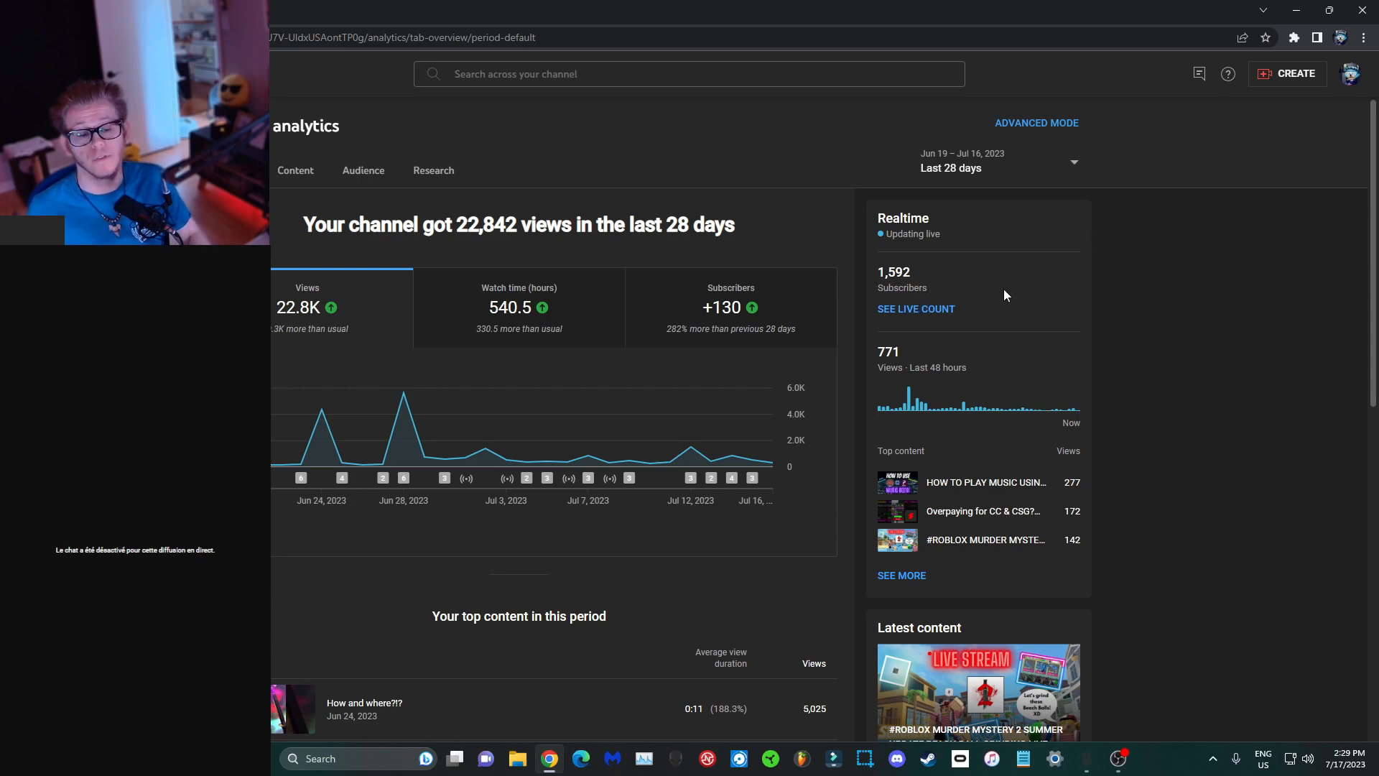
mouse_move(1199, 242)
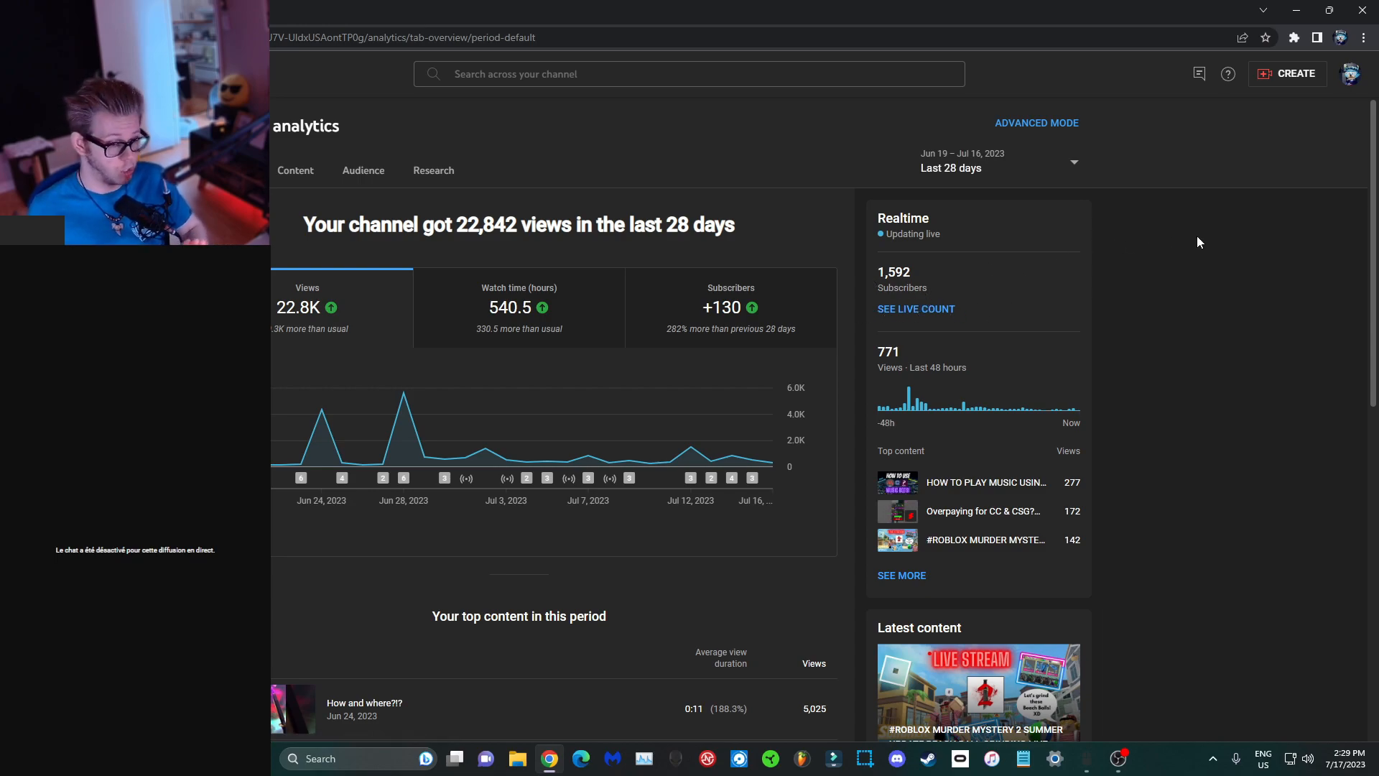
mouse_move(759, 107)
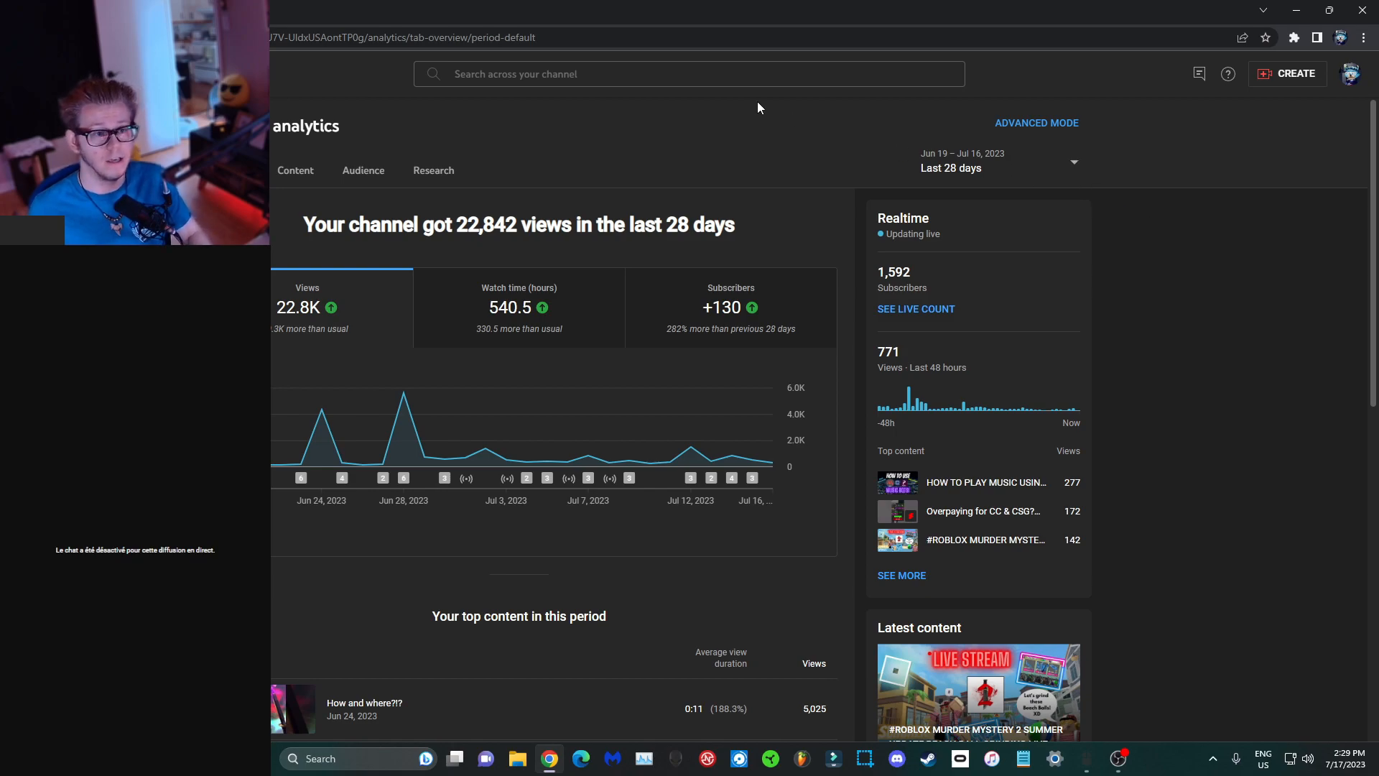
Step: Right-click on the YouTube Studio analytics page
right_click(405, 37)
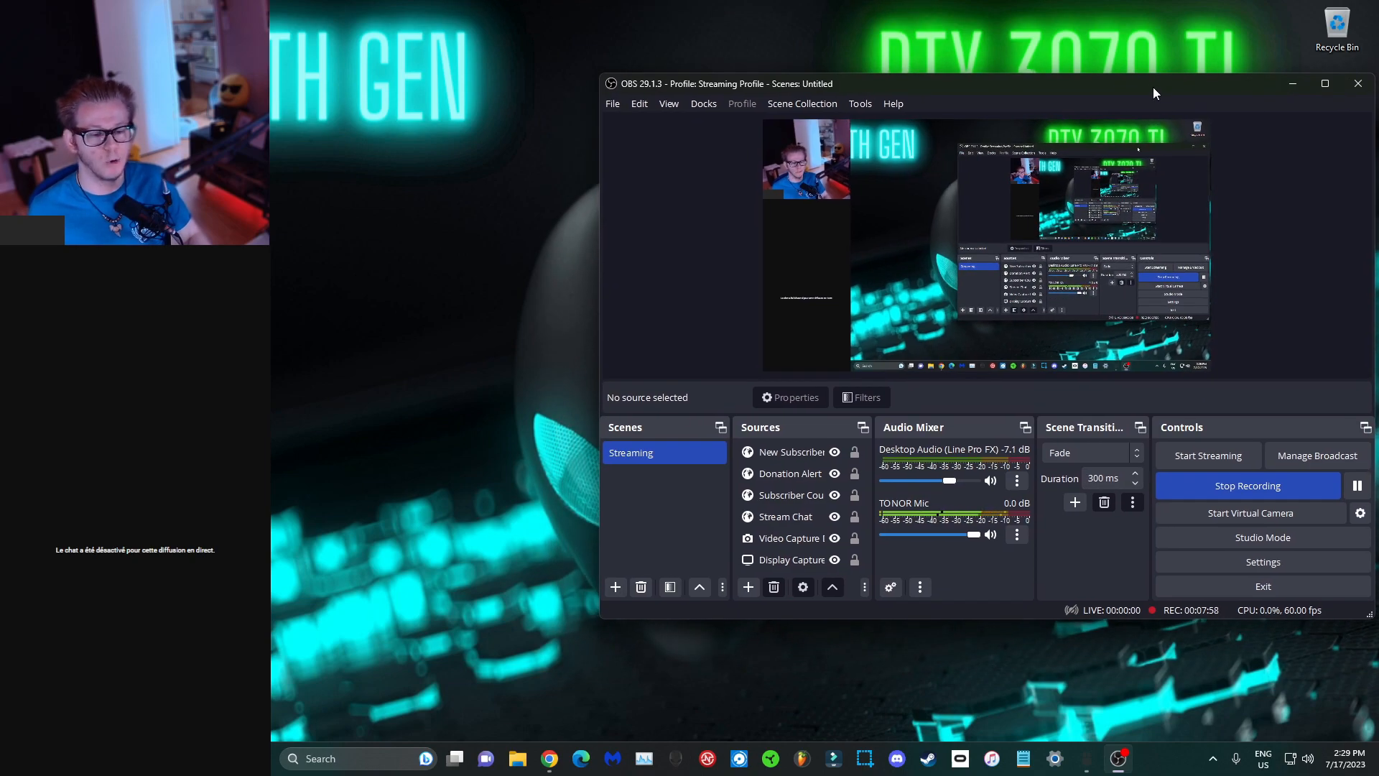
mouse_move(929, 398)
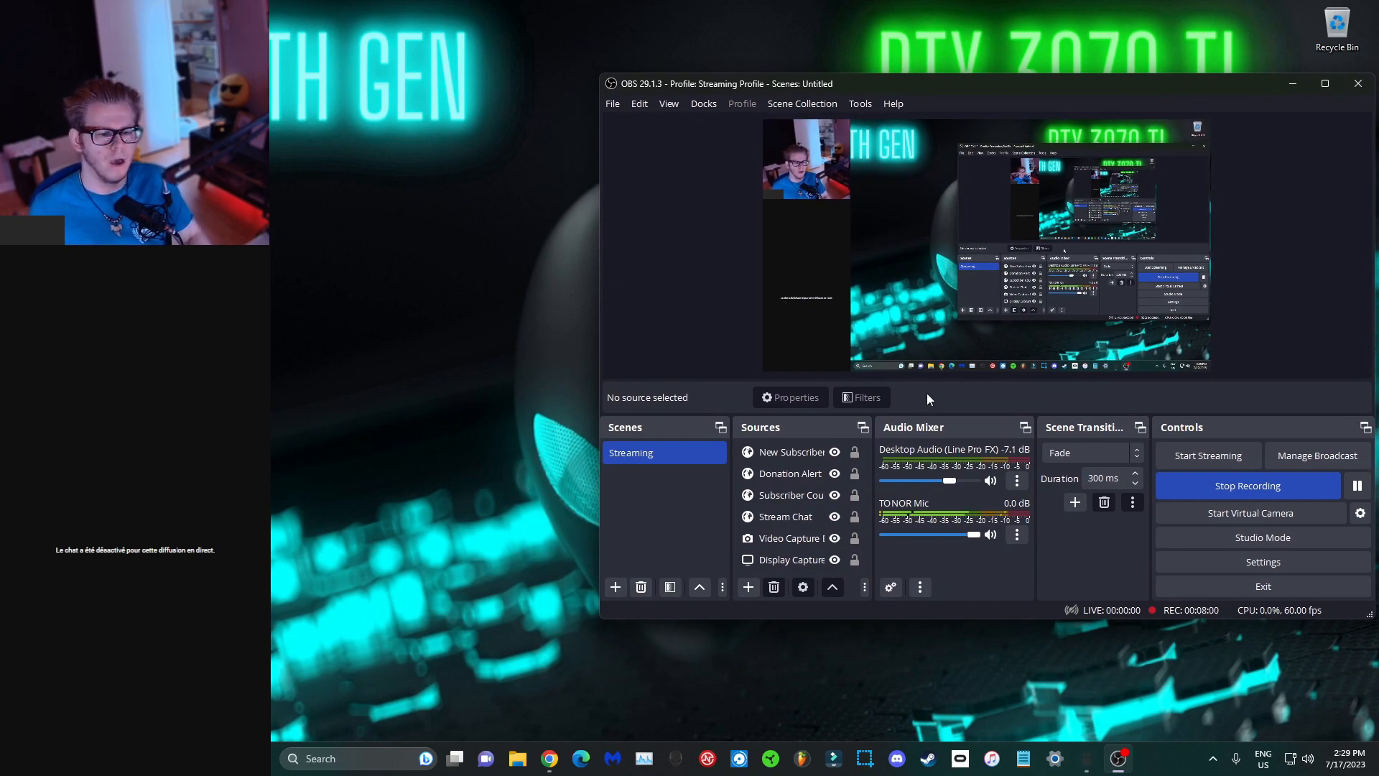
Step: Add a new Browser source from the Sources add menu
click(748, 587)
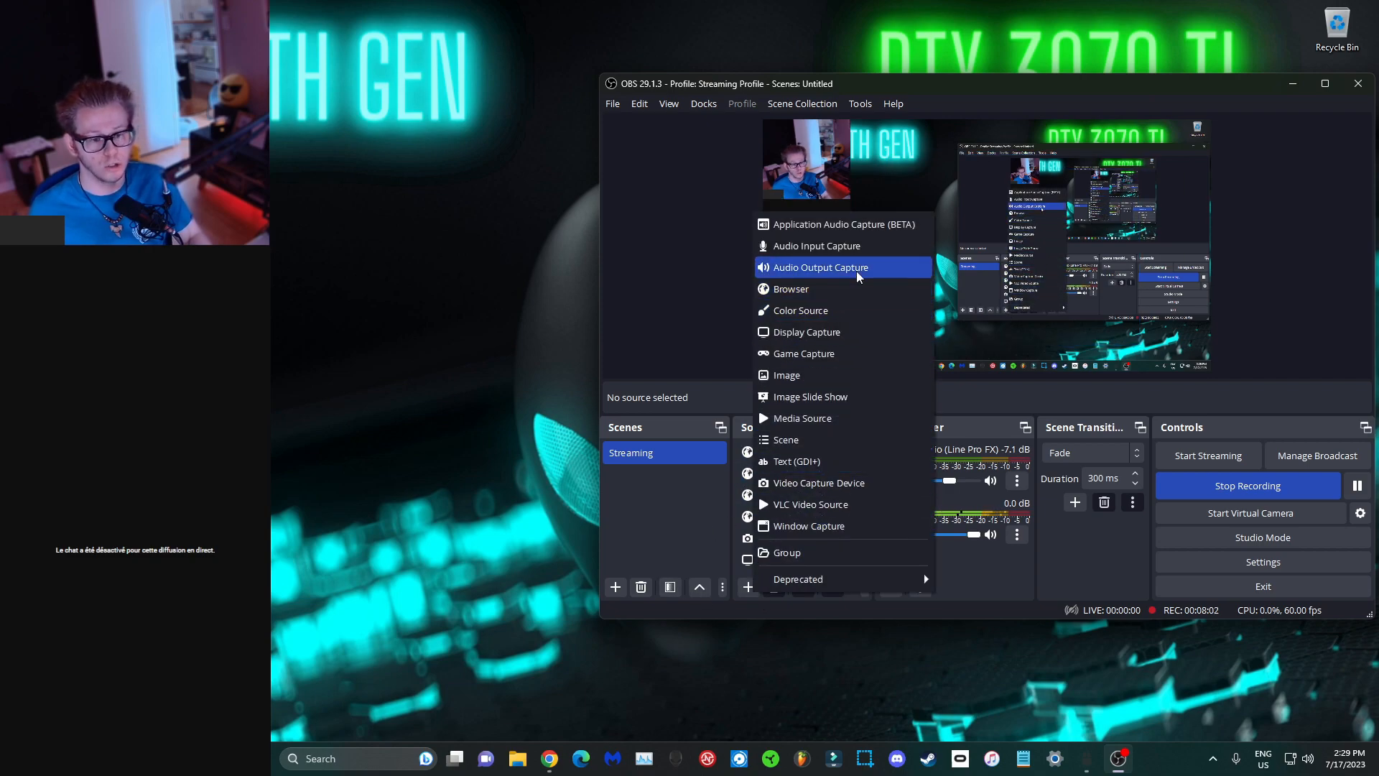
click(790, 289)
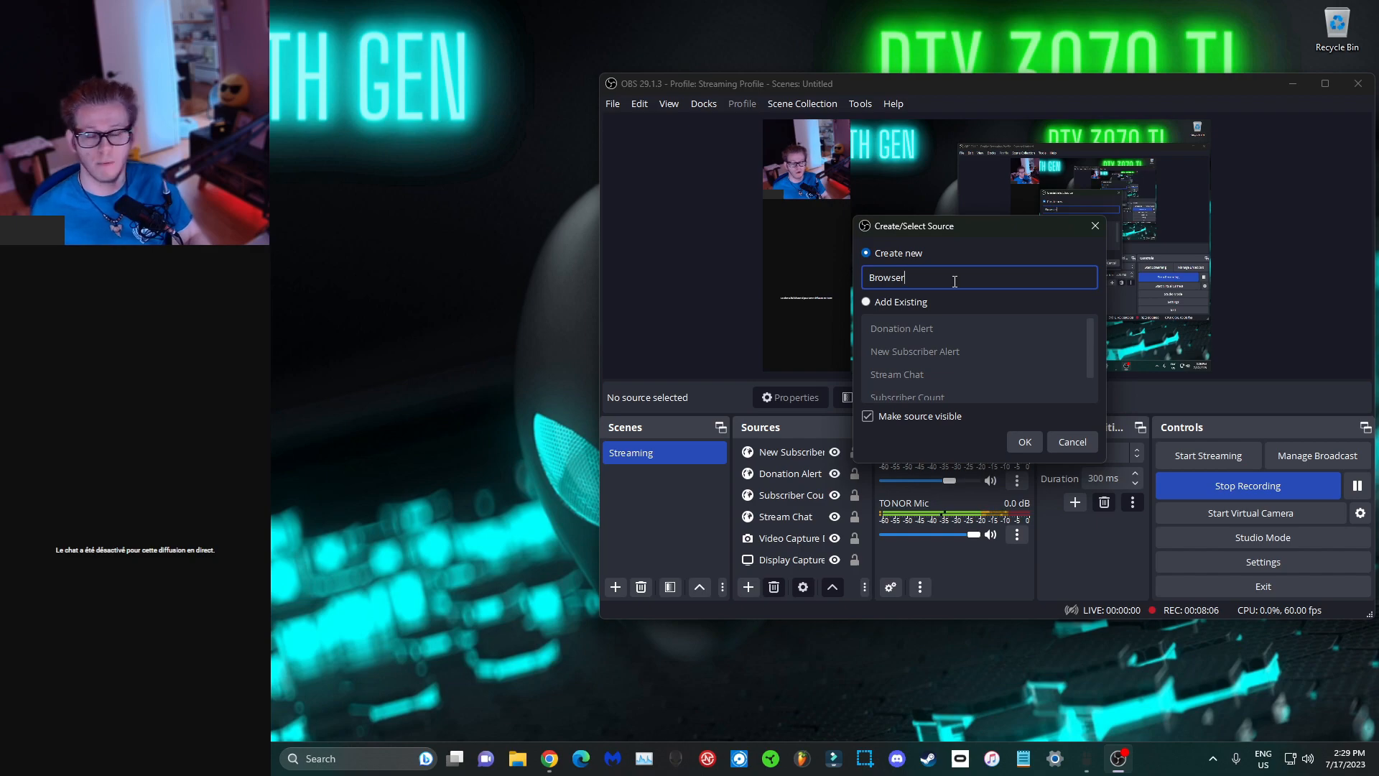
mouse_move(1091, 352)
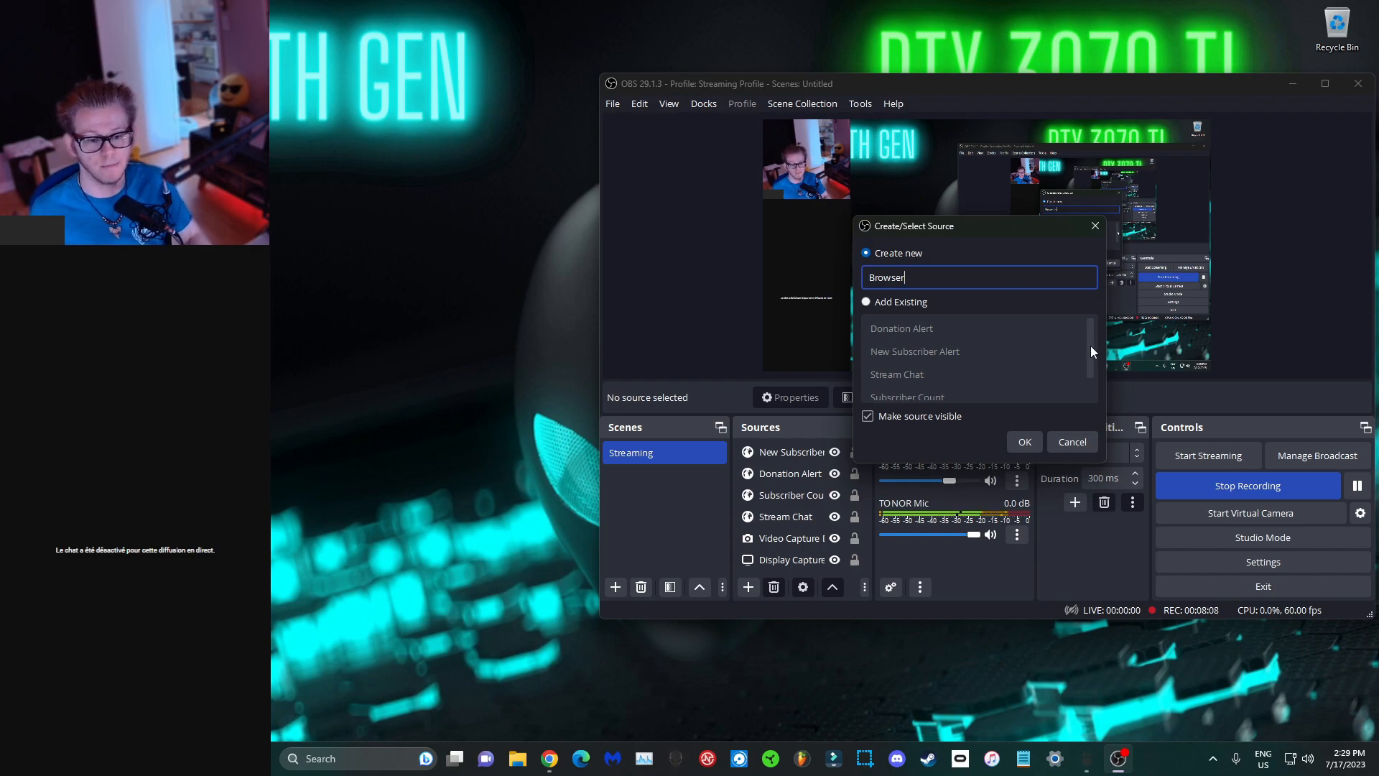
mouse_move(948, 407)
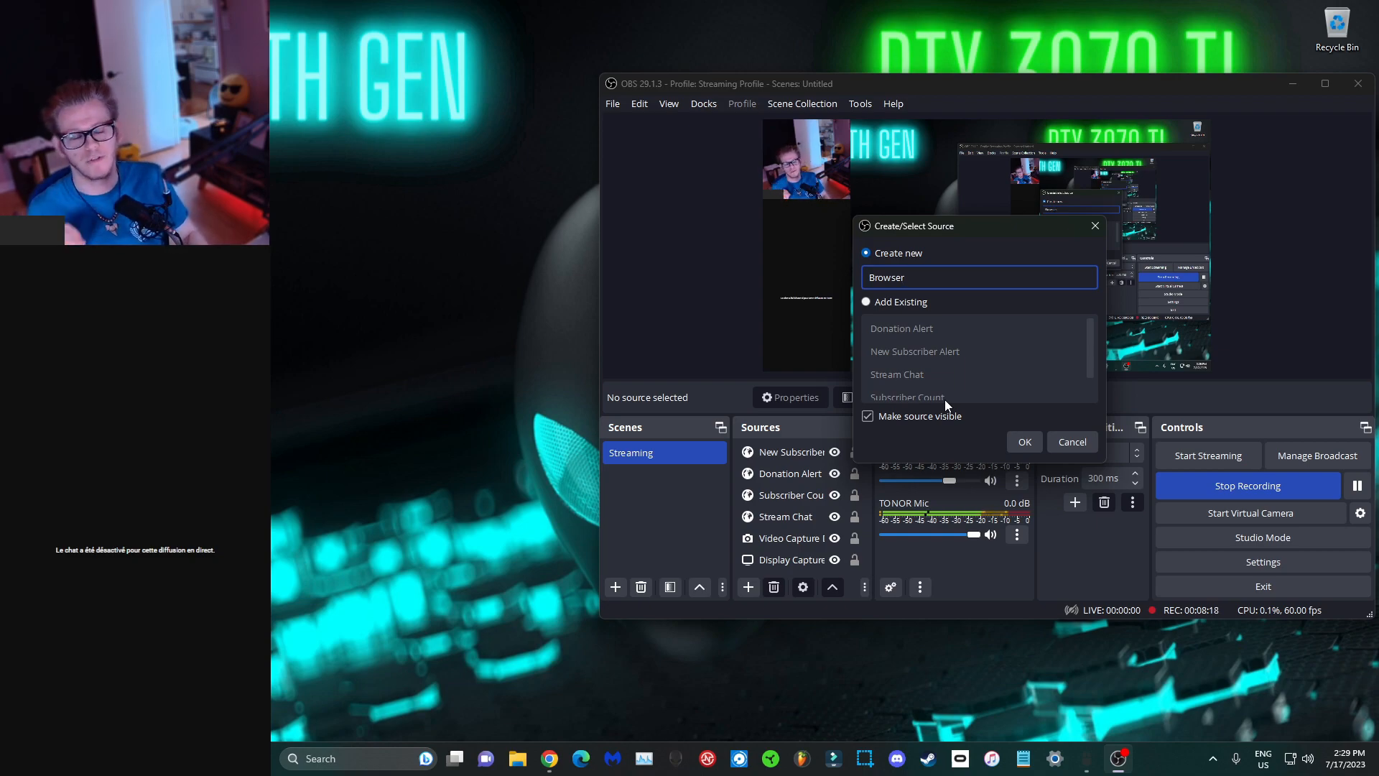
mouse_move(924, 260)
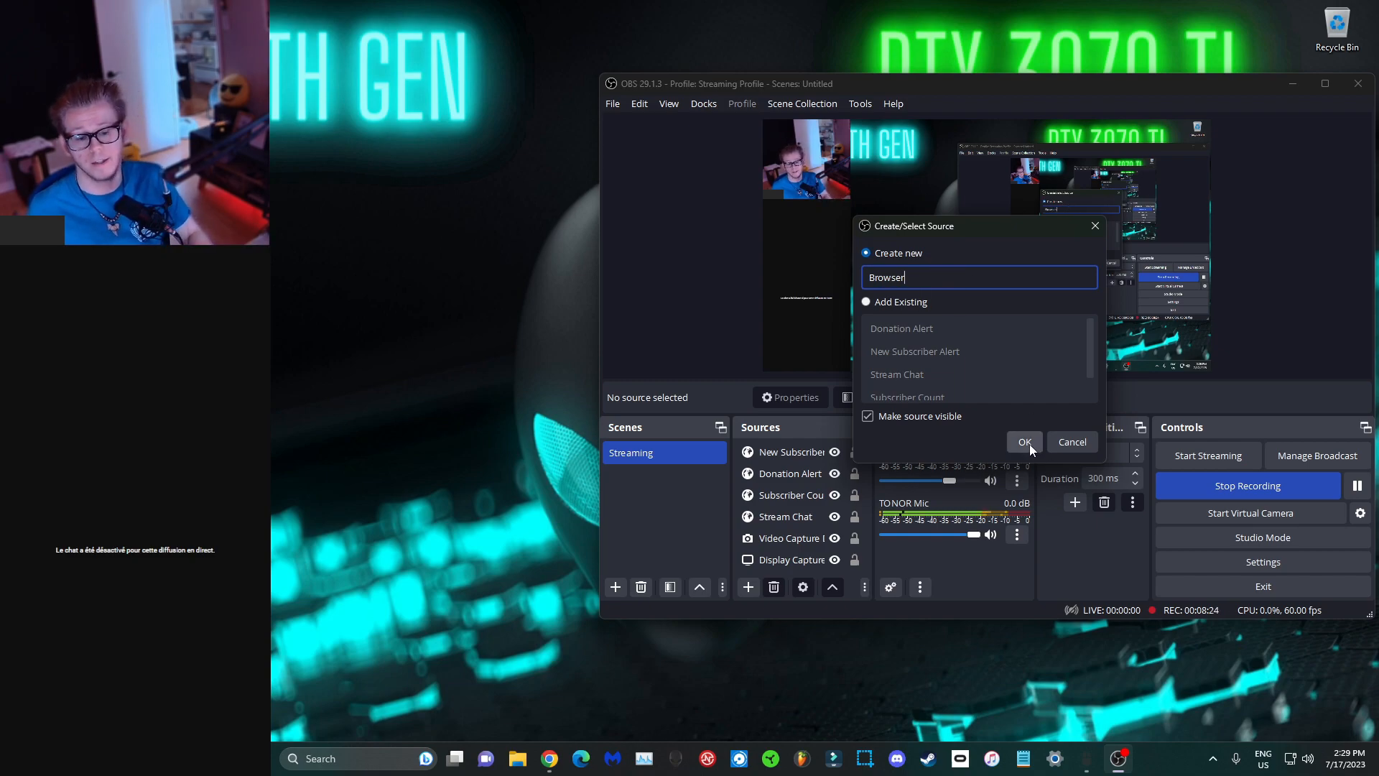
Step: Create the Browser source with the channel's YouTube Studio analytics overview URL and confirm
click(1023, 441)
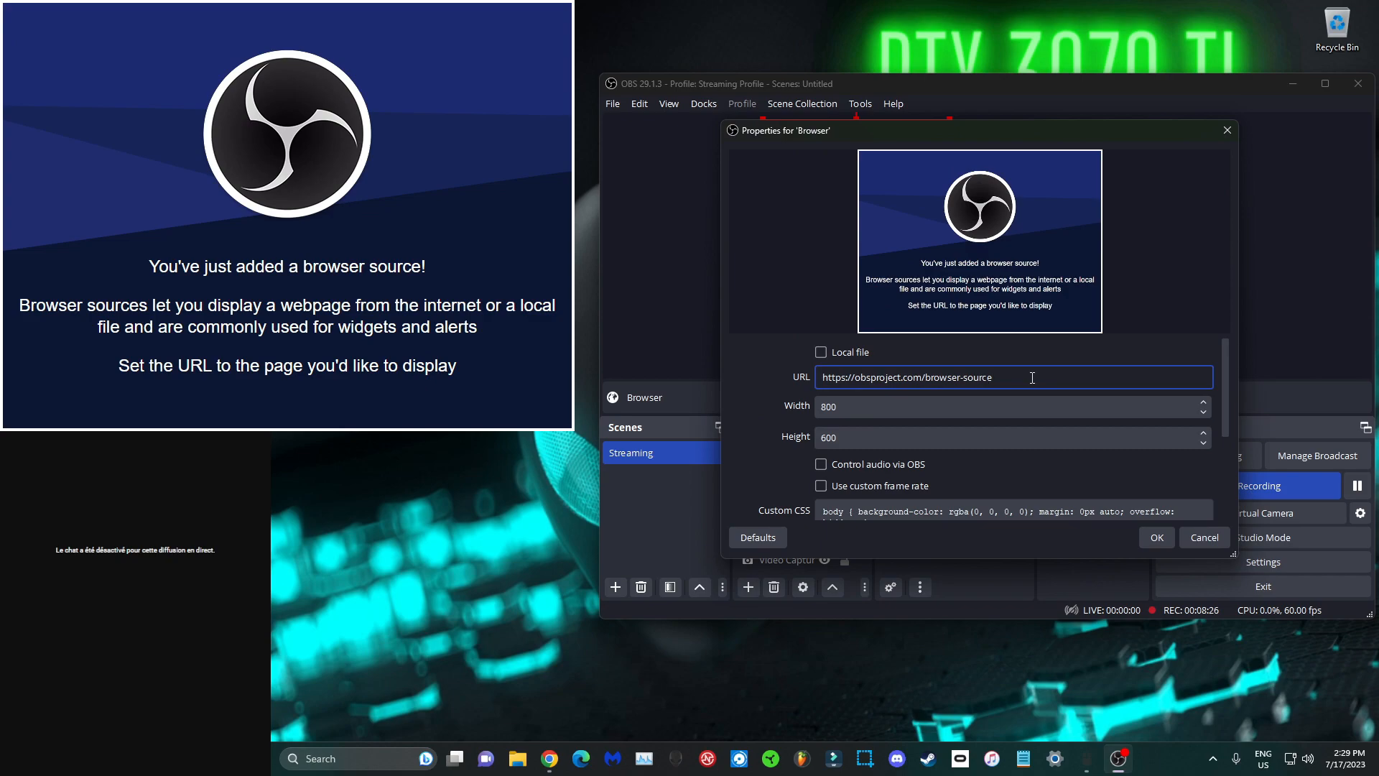
key(ctrl+a)
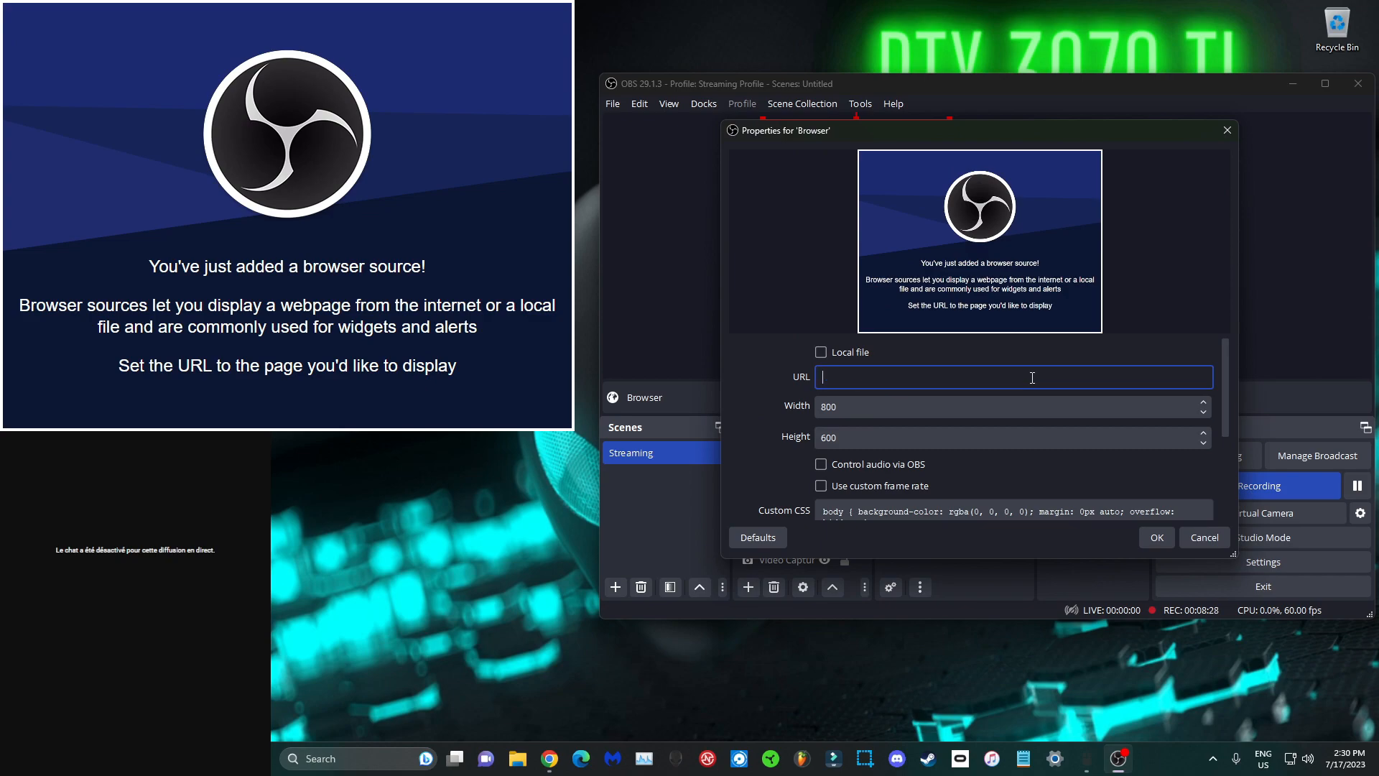
text(youtube.com/channel/UCZKZIU7V-UldxUSAontTP0g/analytics/tab-overview/period-default)
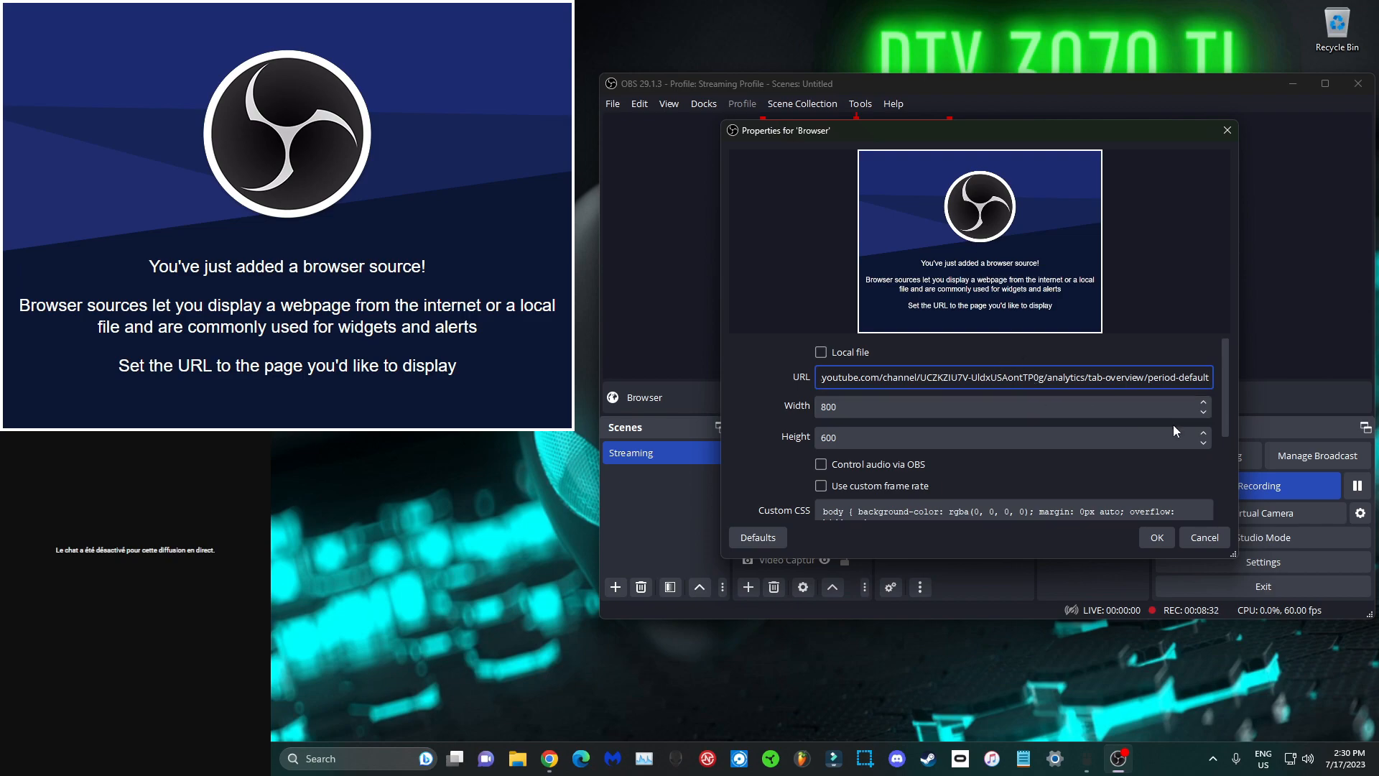
scroll(down, 3)
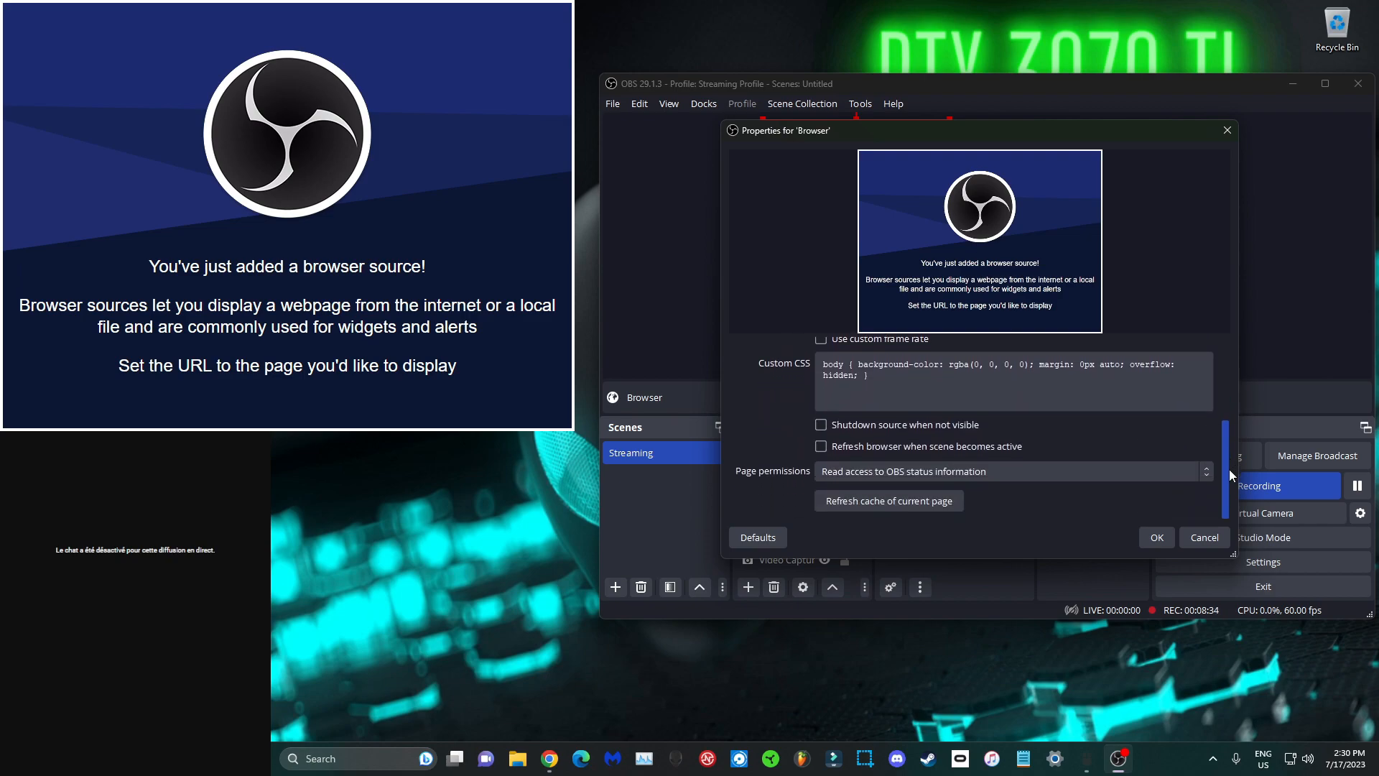
scroll(up, 3)
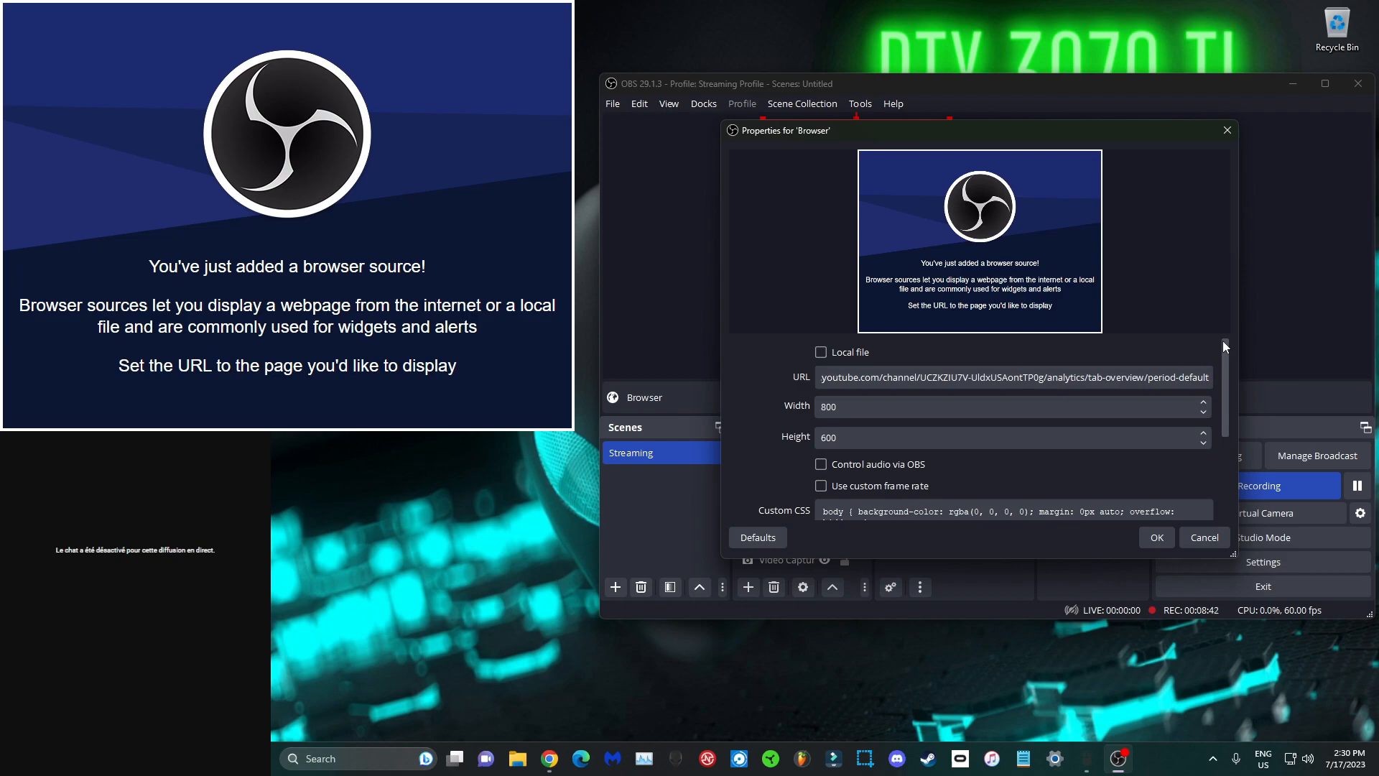
mouse_move(1226, 359)
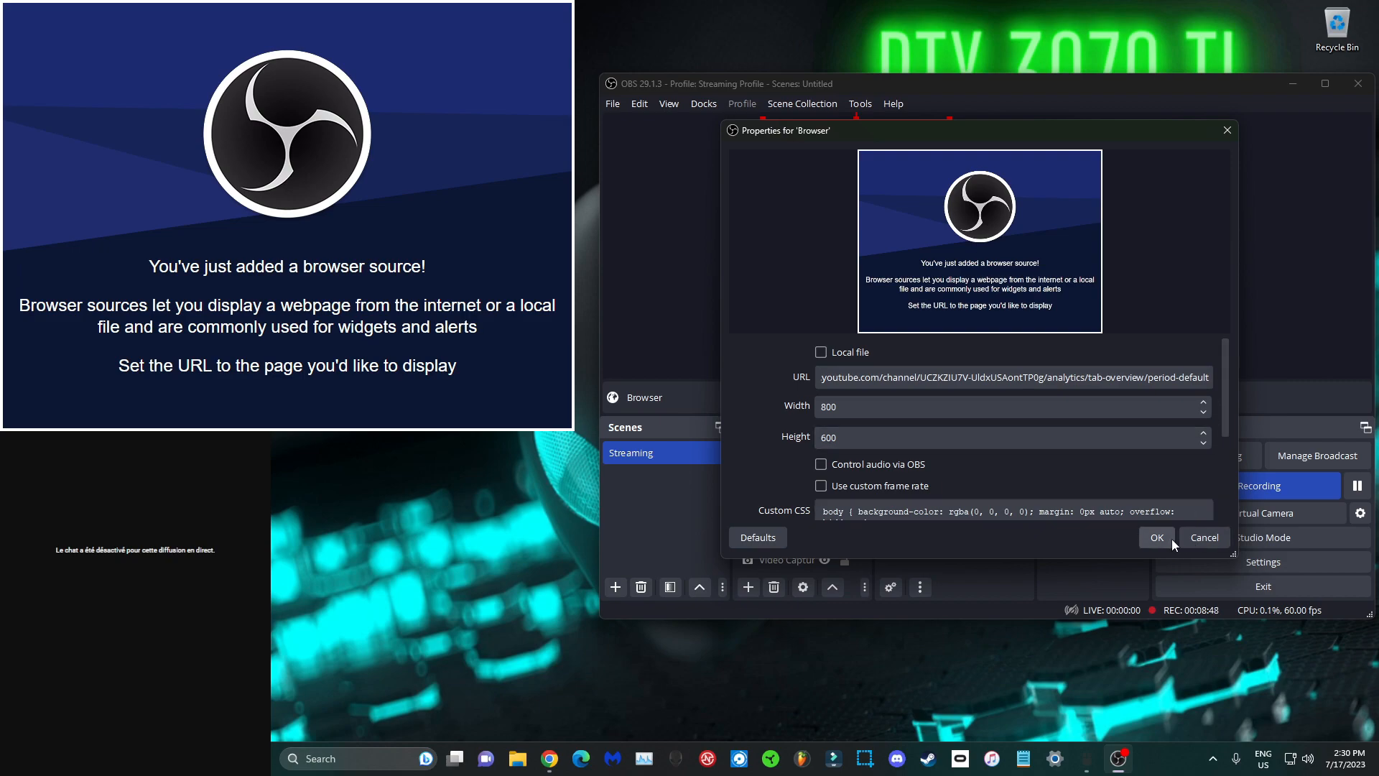
click(1157, 538)
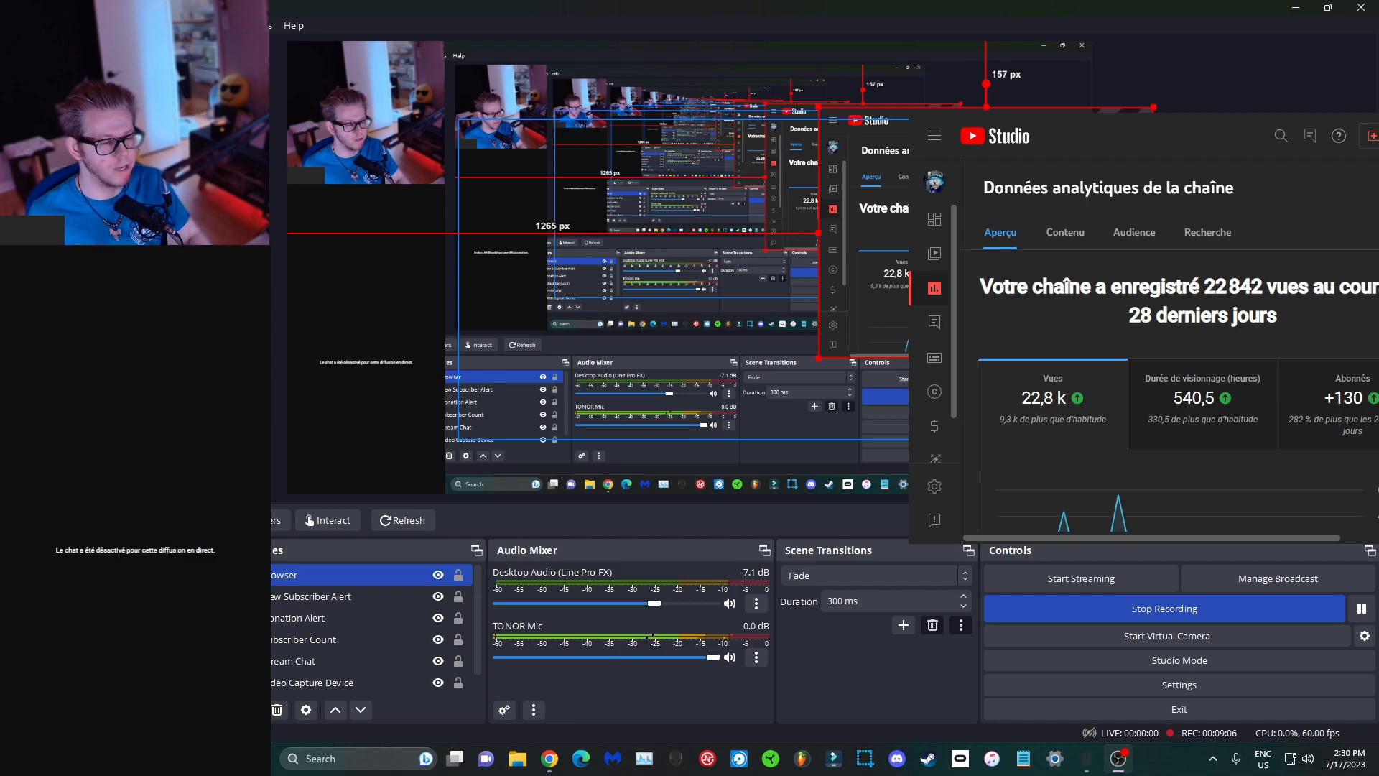
mouse_move(474, 357)
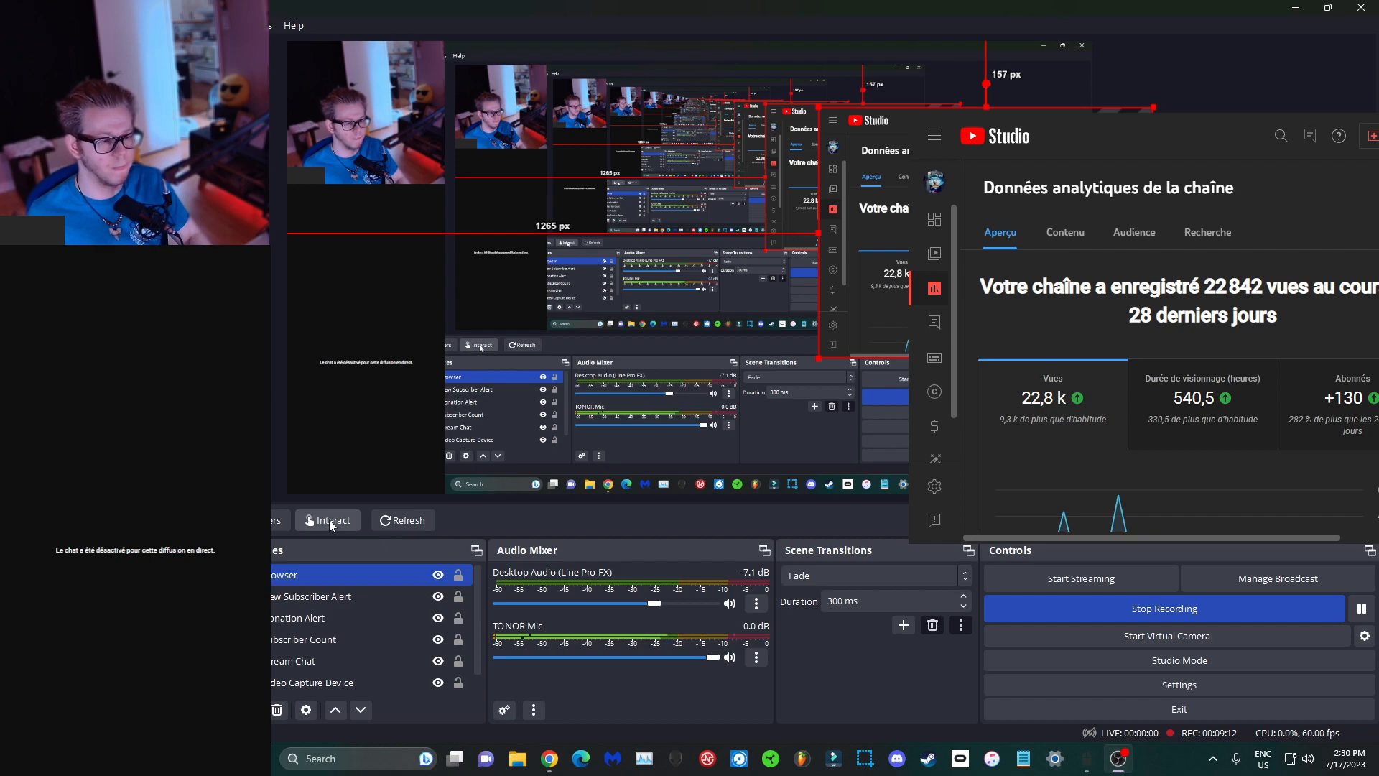
mouse_move(332, 525)
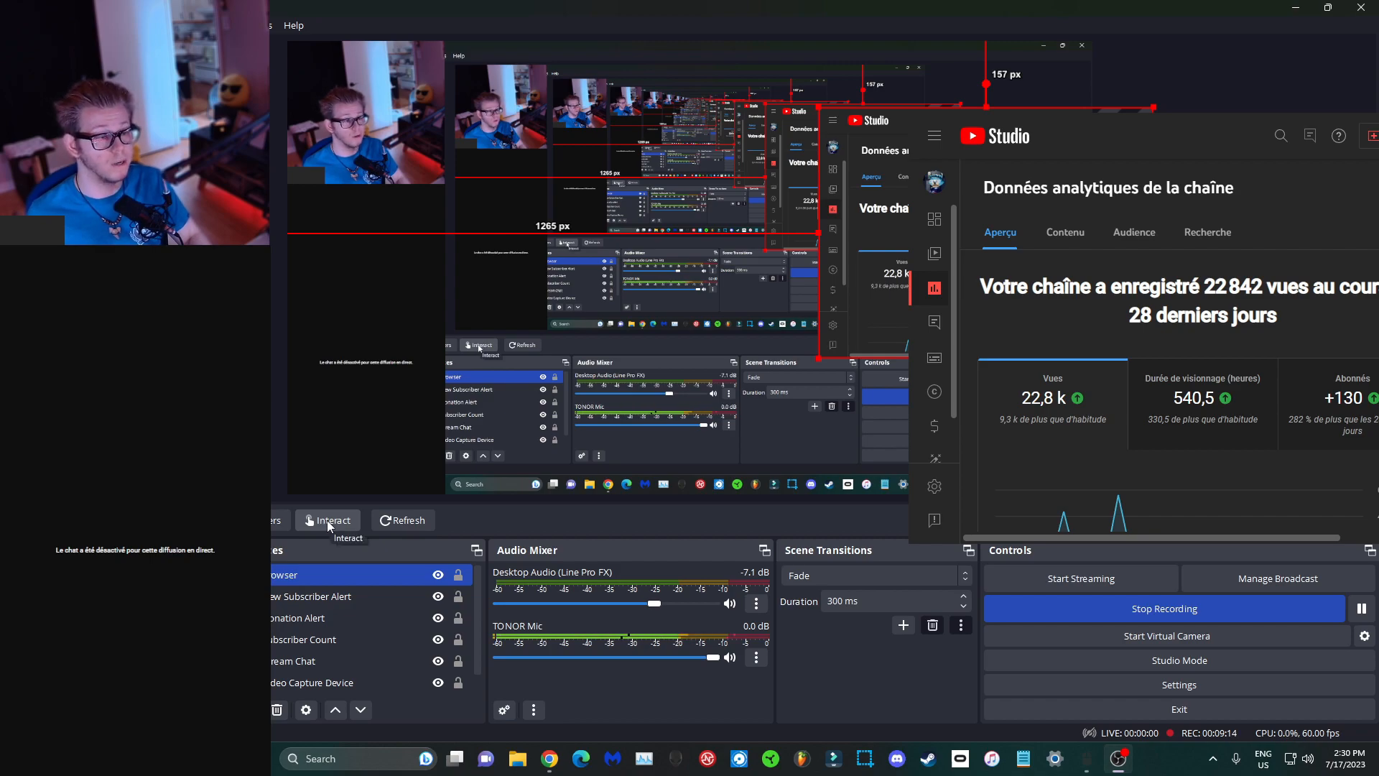
mouse_move(356, 491)
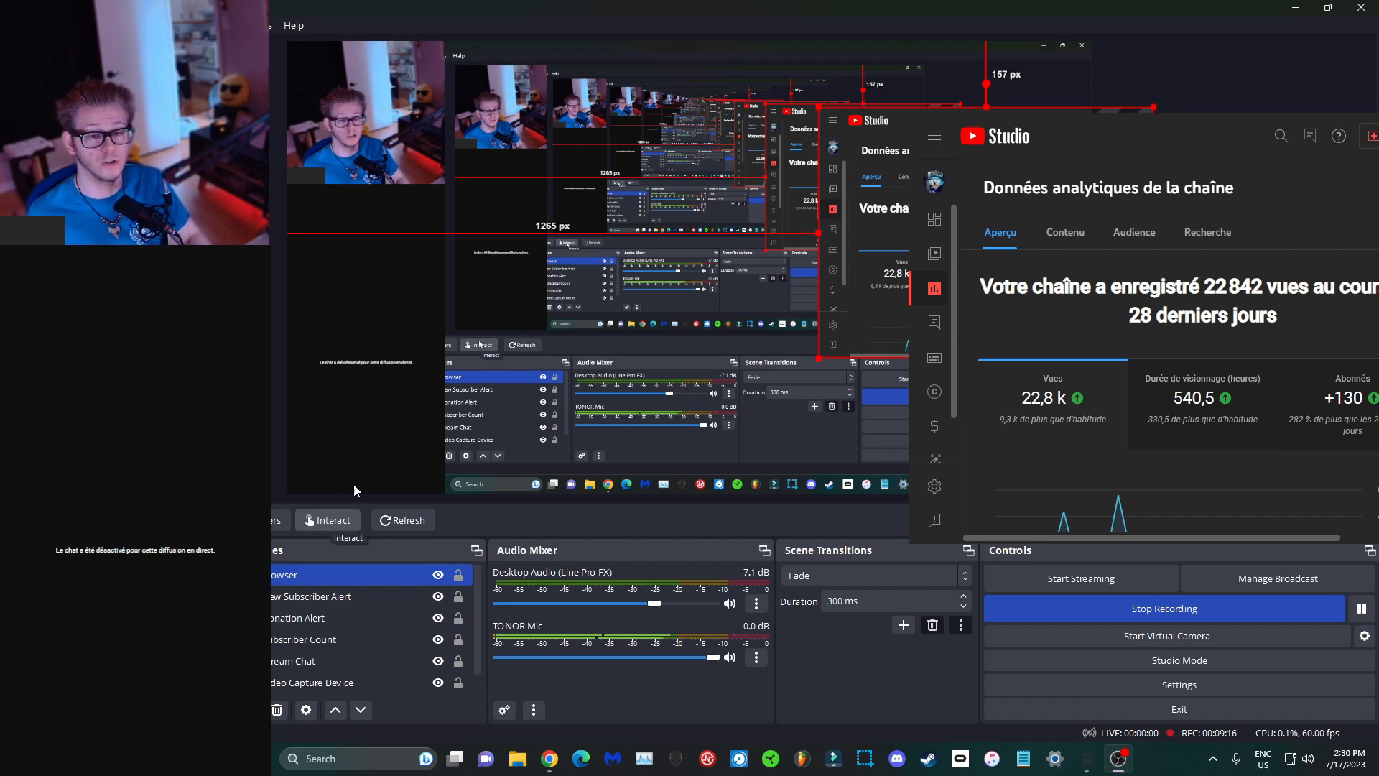
Step: Select the analytics Browser source in the preview
click(327, 520)
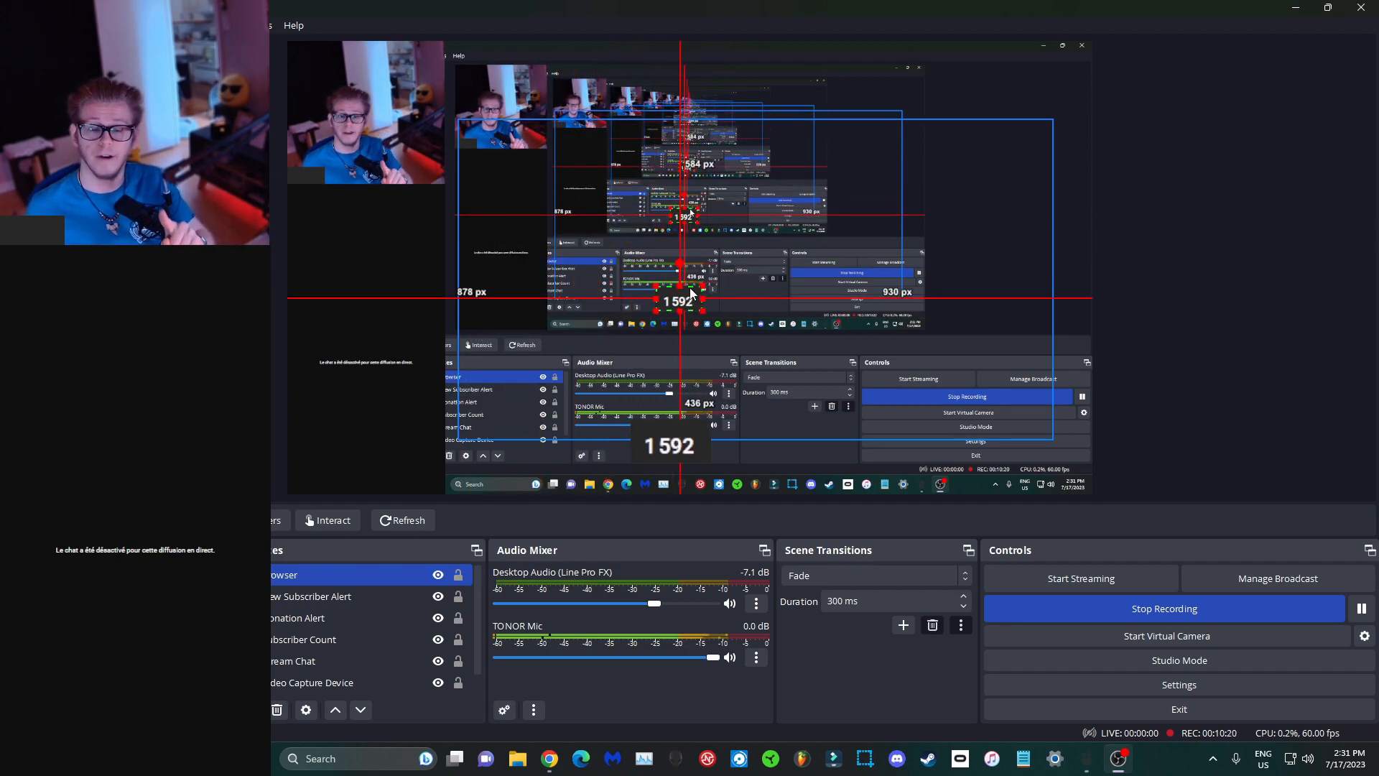
Step: Uncheck Enable under Source Alignment Snapping in the General settings
click(1178, 685)
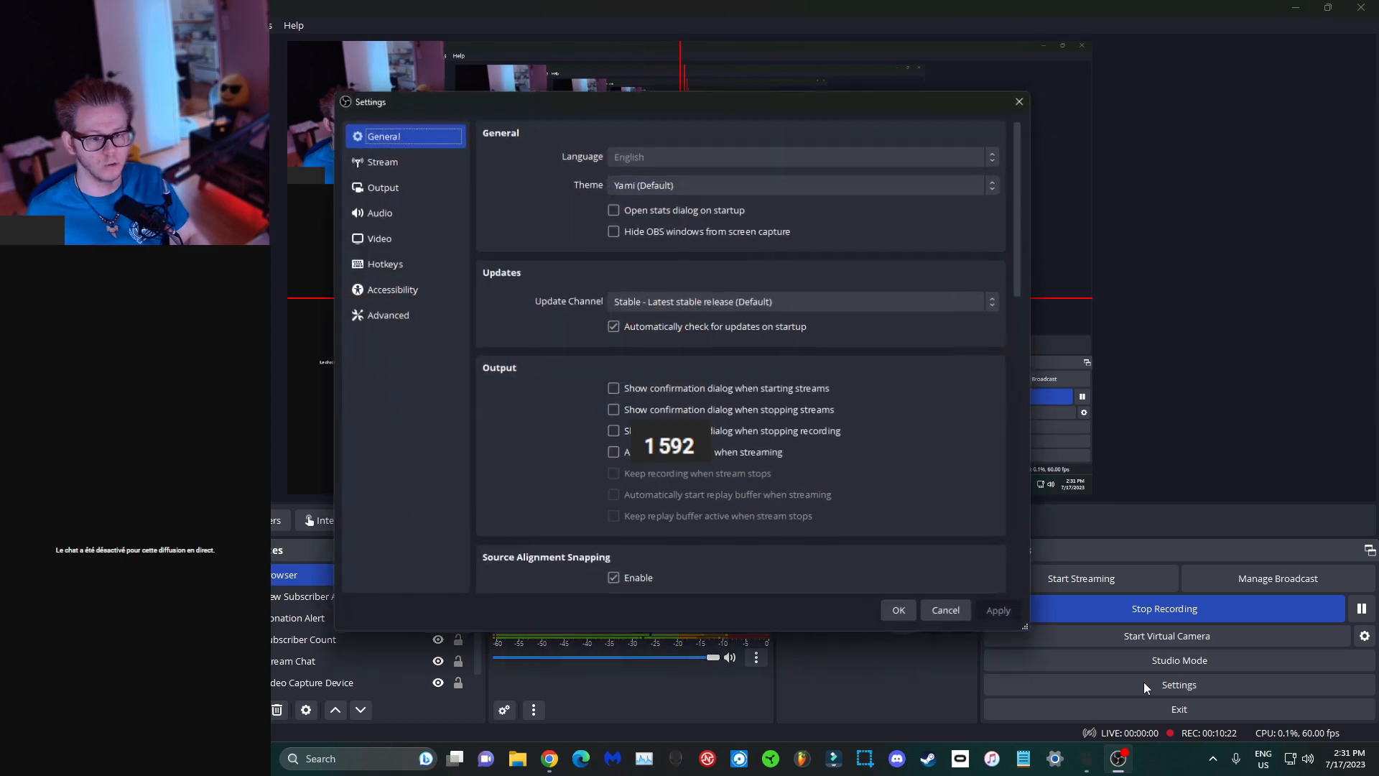
scroll(down, 3)
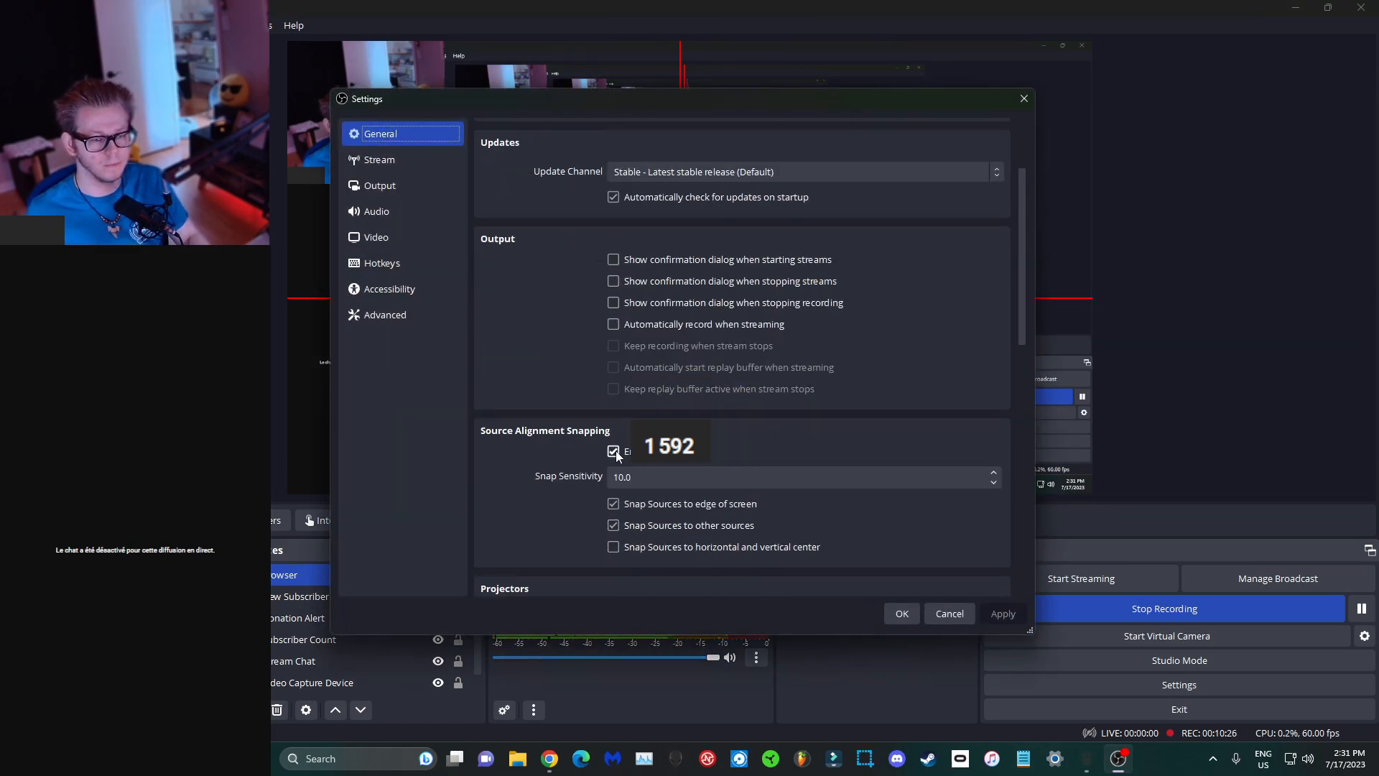
click(612, 451)
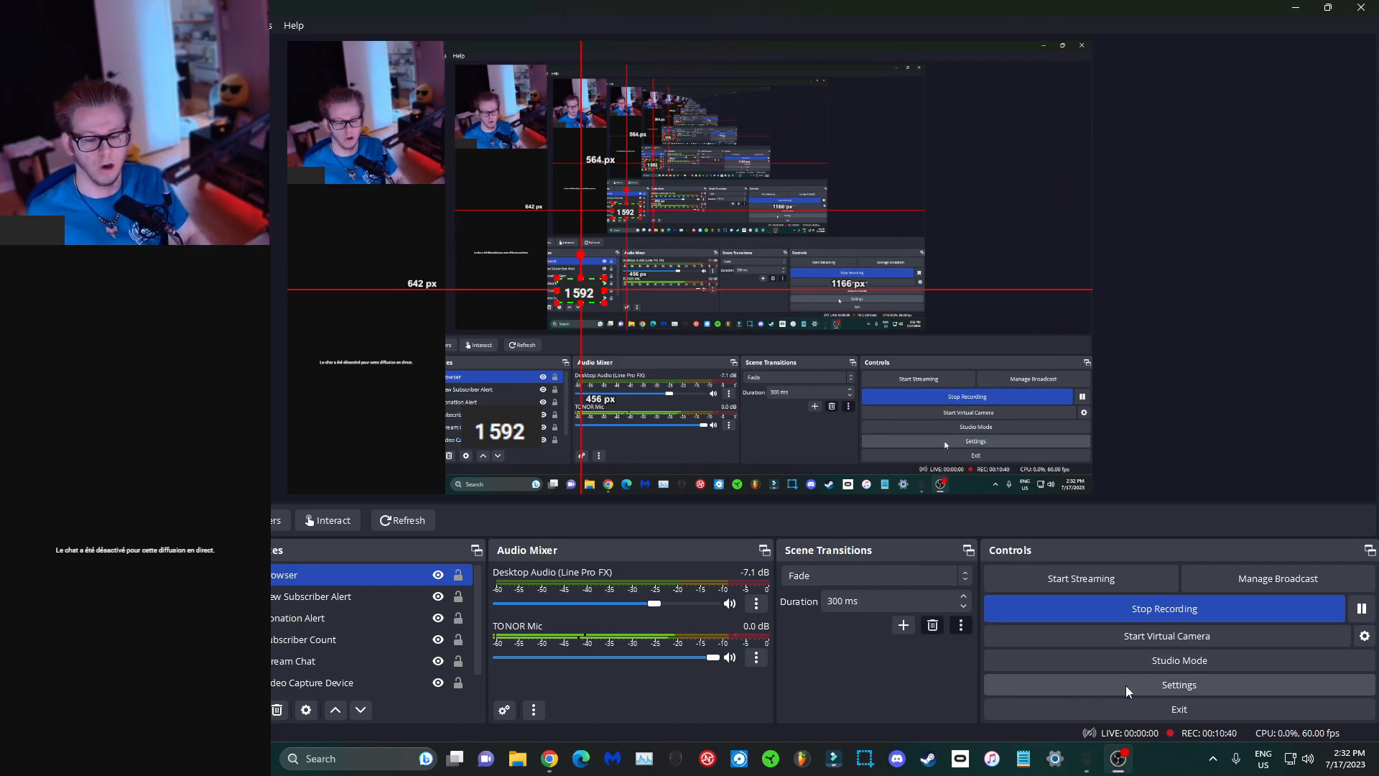
Step: Remove the Browser source from the scene and confirm the deletion
click(1179, 685)
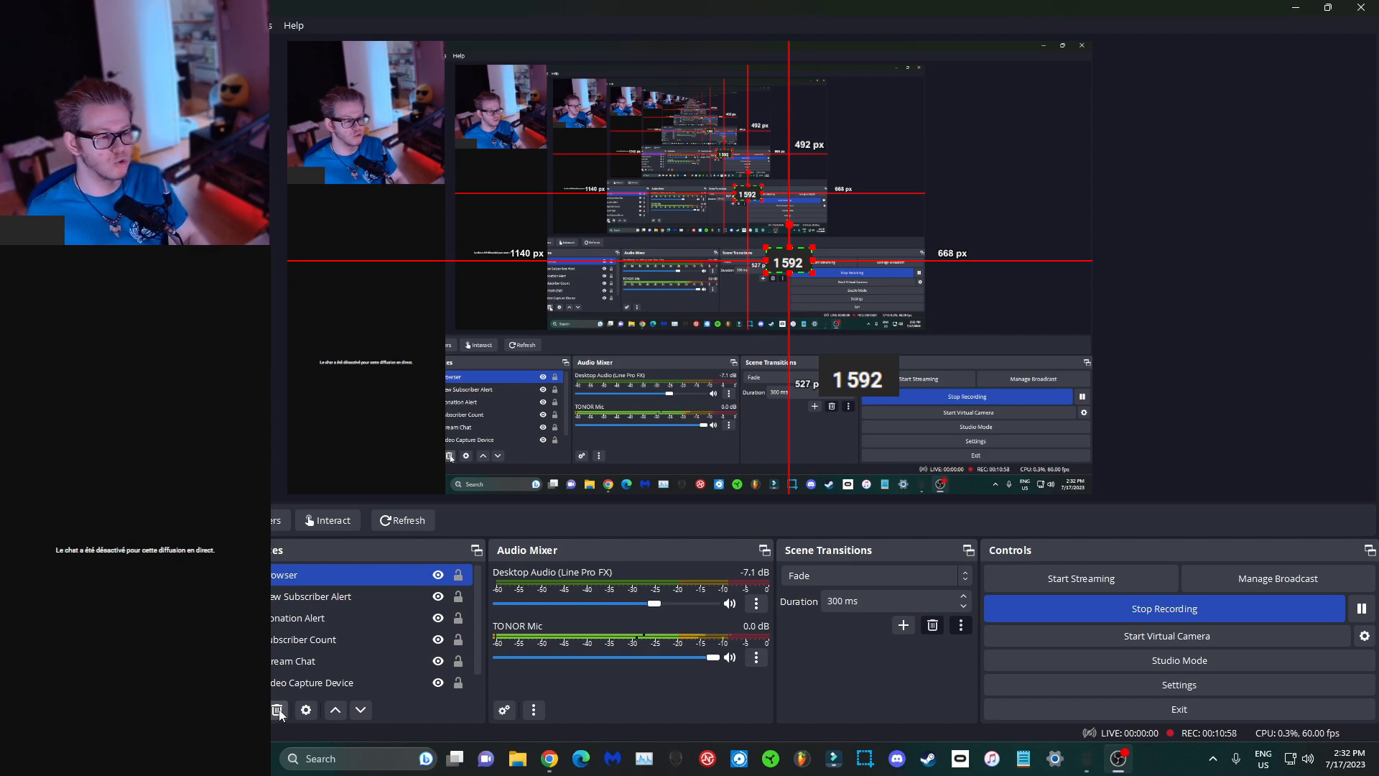
click(277, 709)
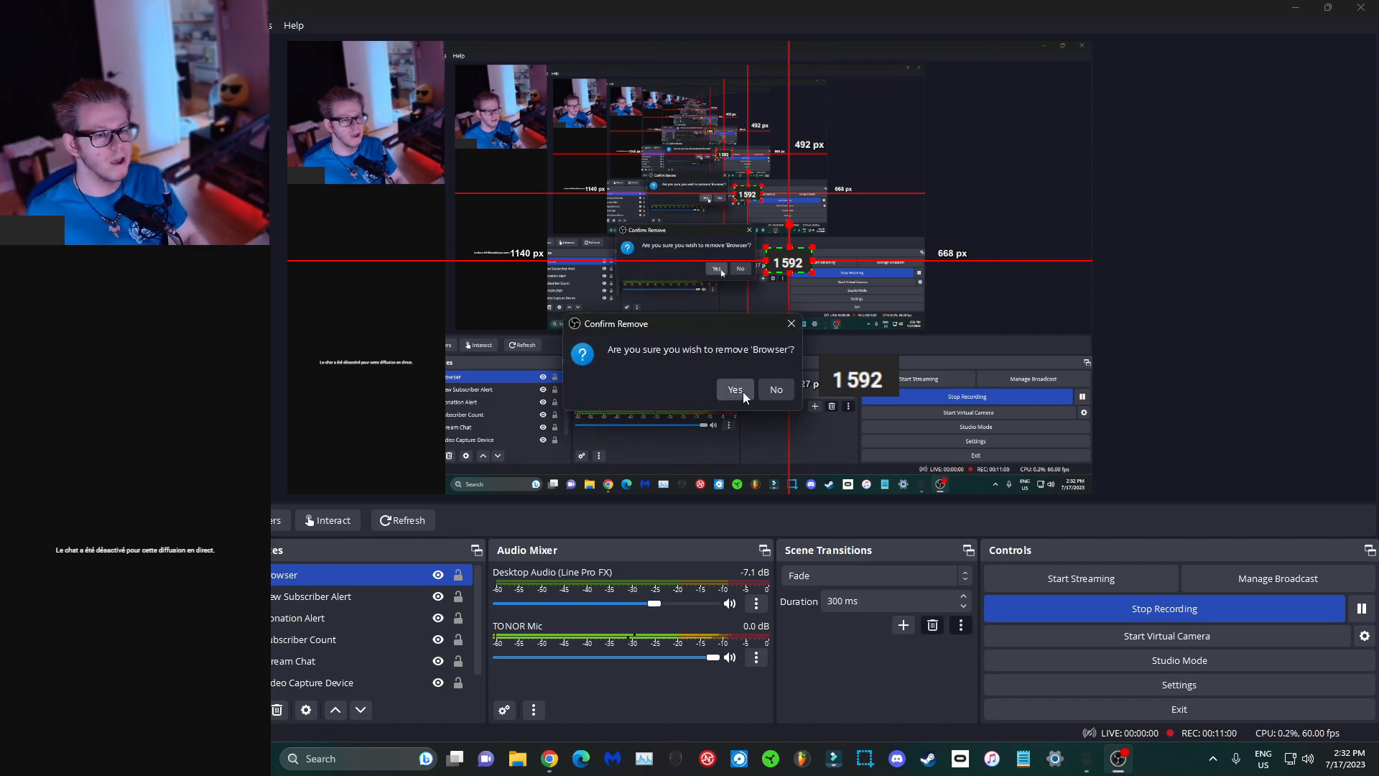
click(736, 389)
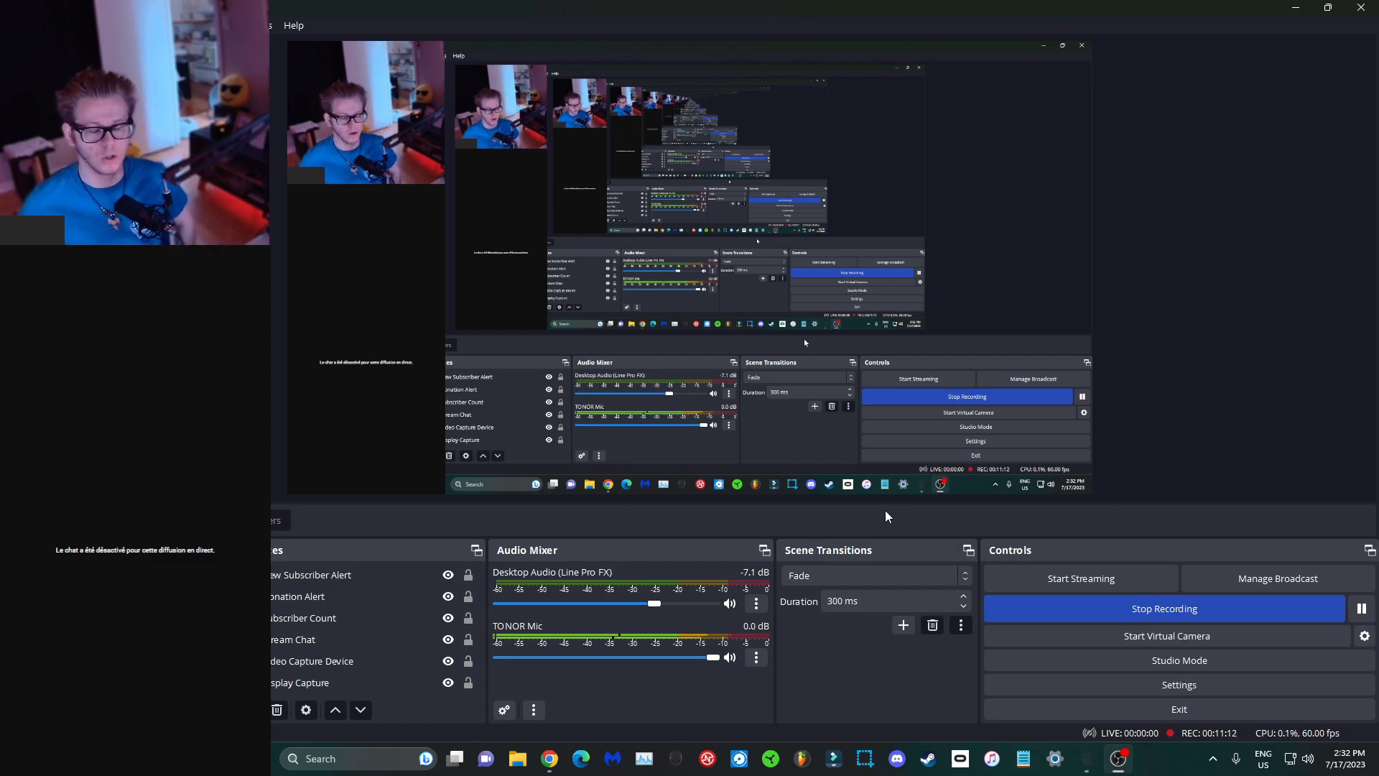
Step: Interact with Subscriber Count, scrolling its page right to reveal the 1 592 count
click(365, 117)
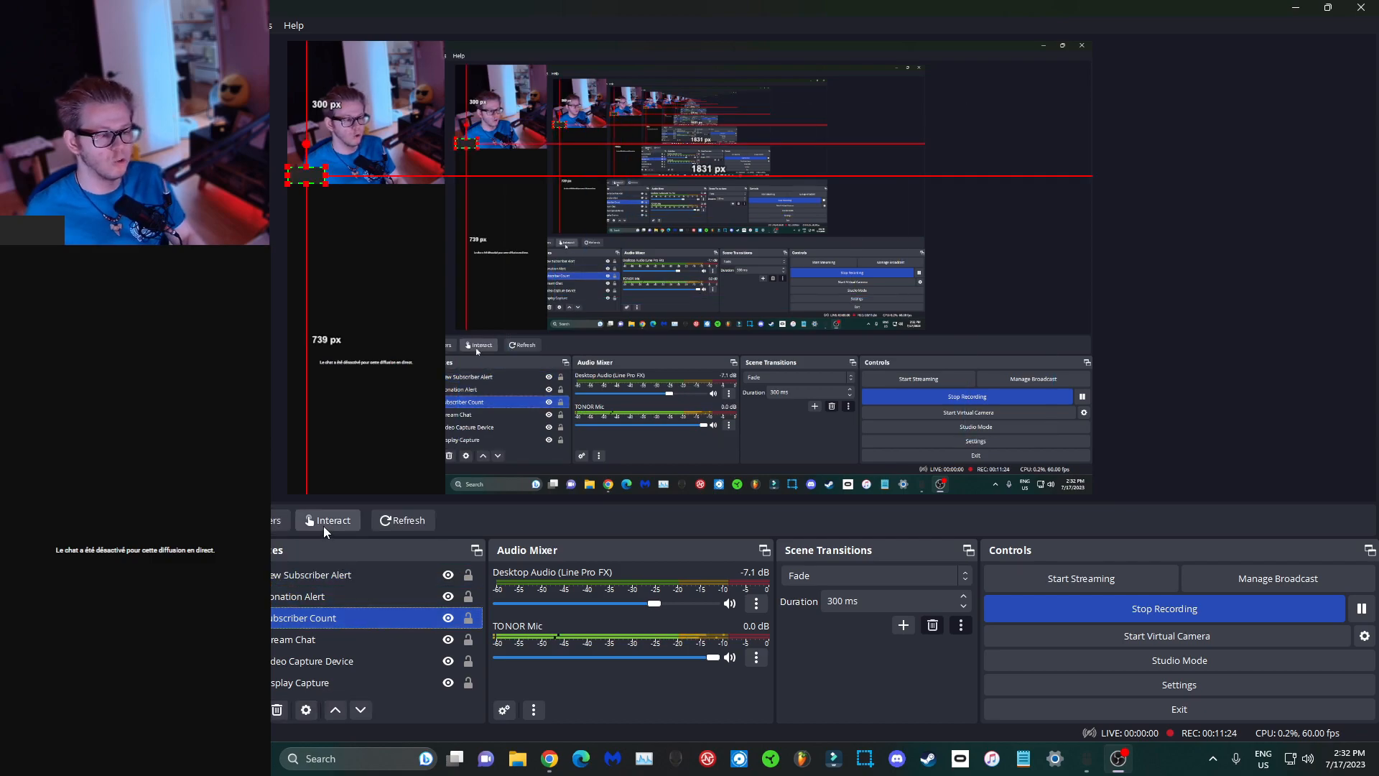
click(333, 520)
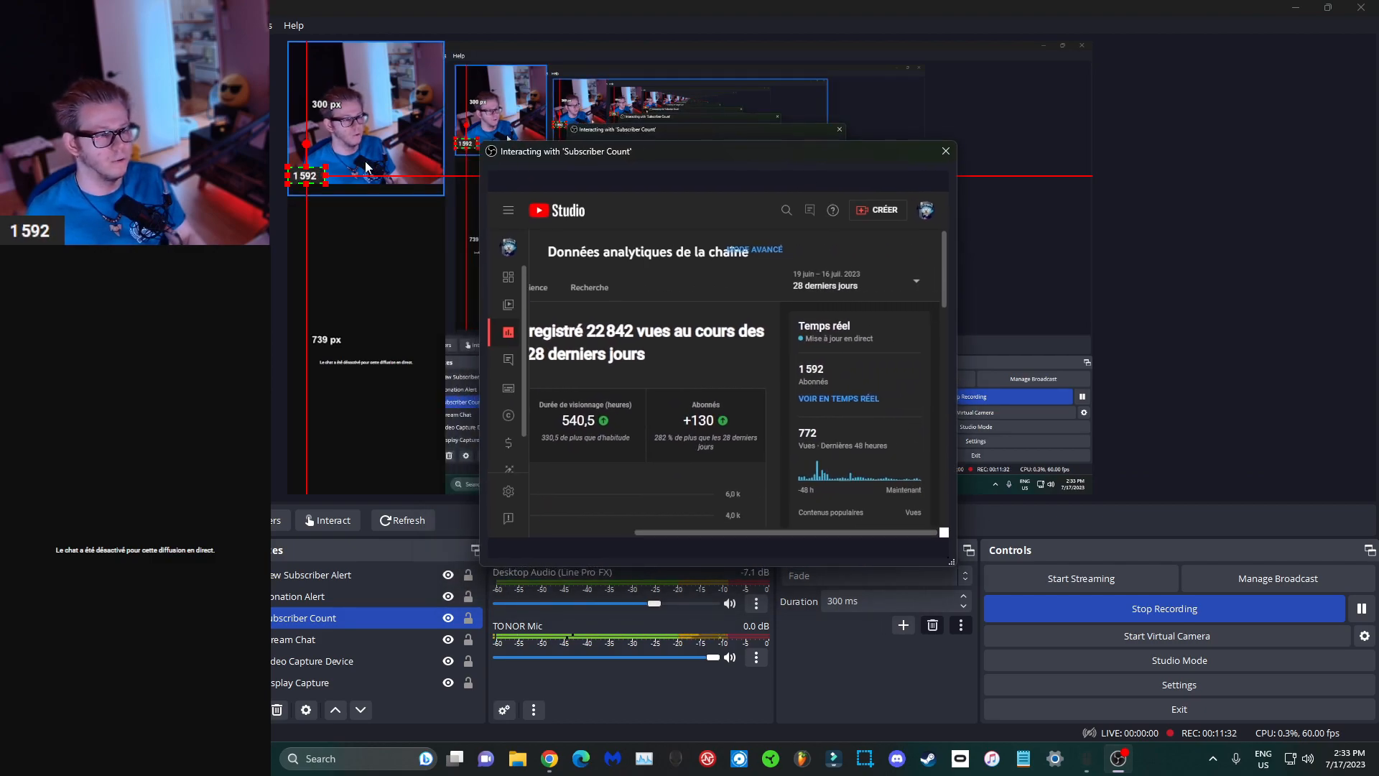
mouse_move(294, 181)
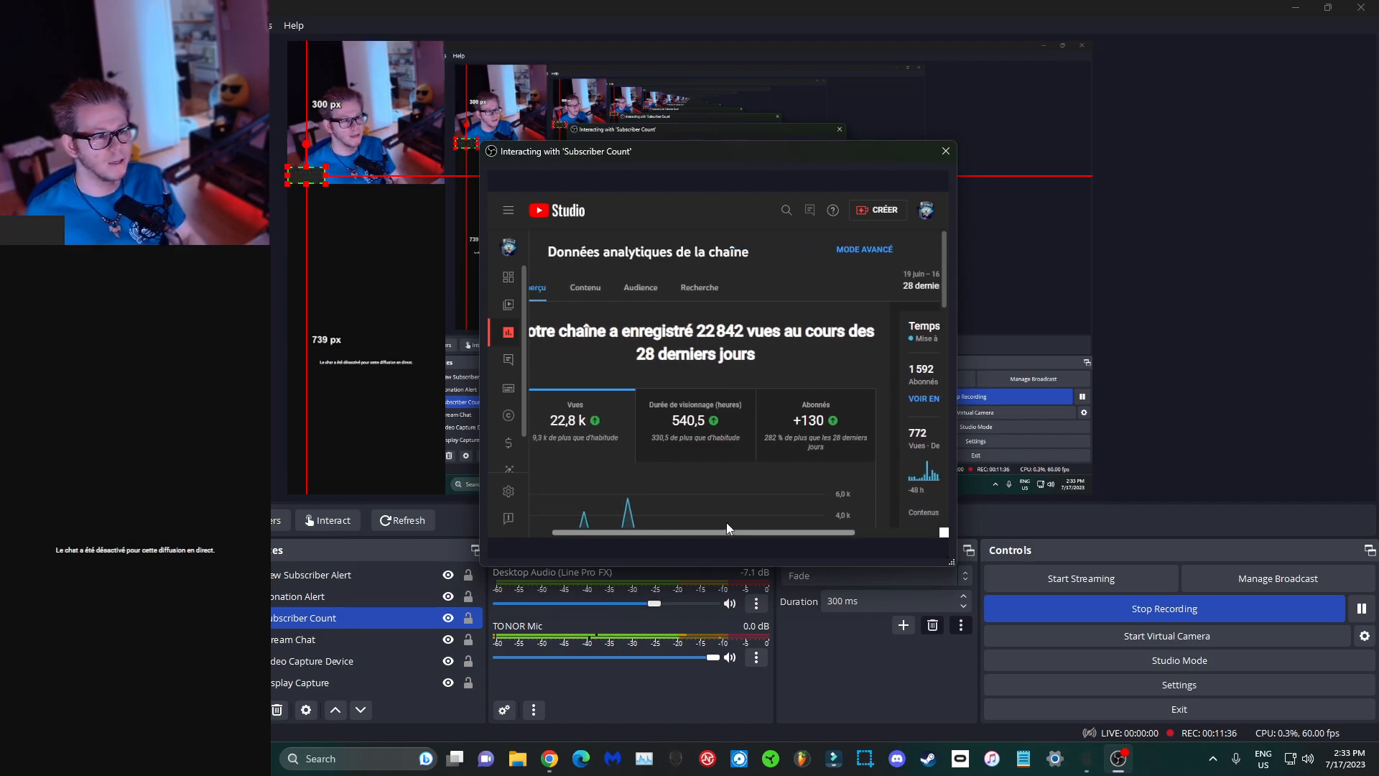
scroll(right, 3)
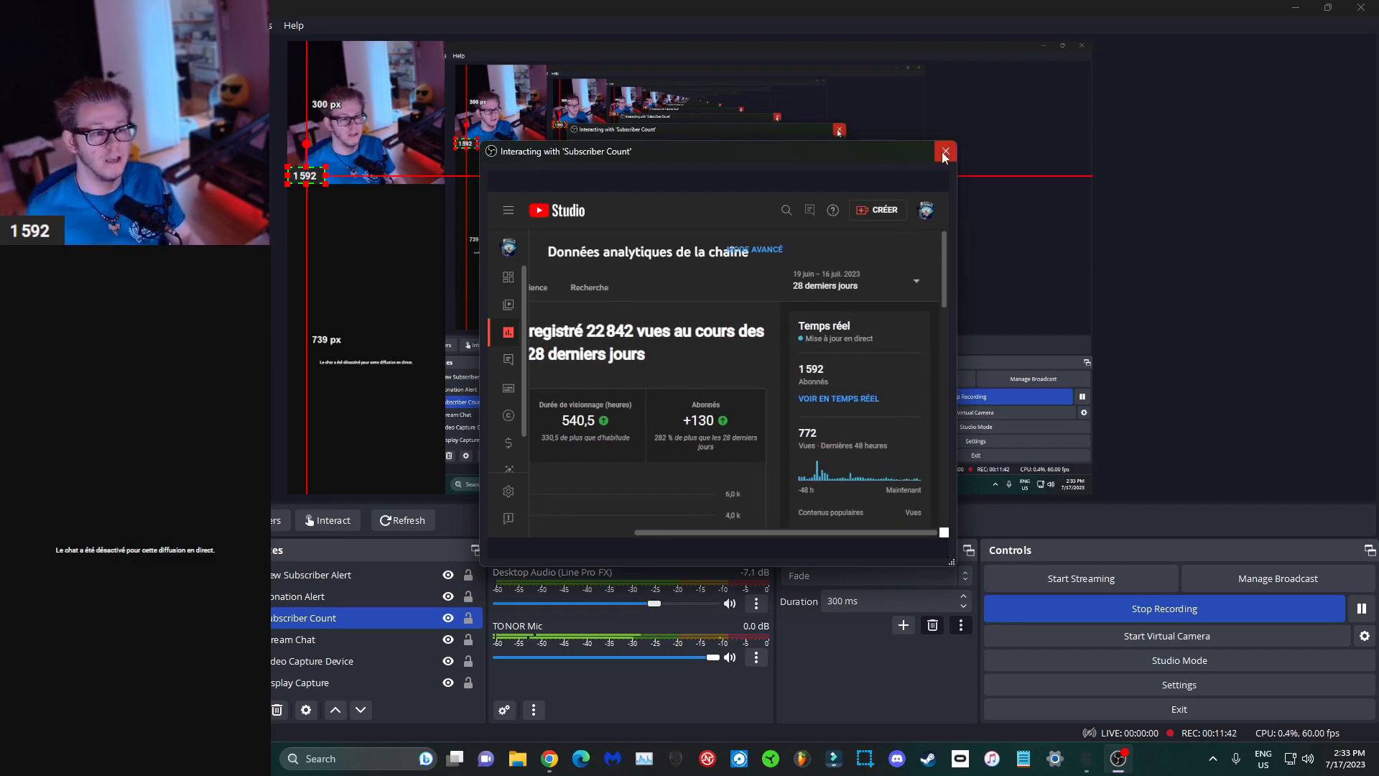
click(944, 152)
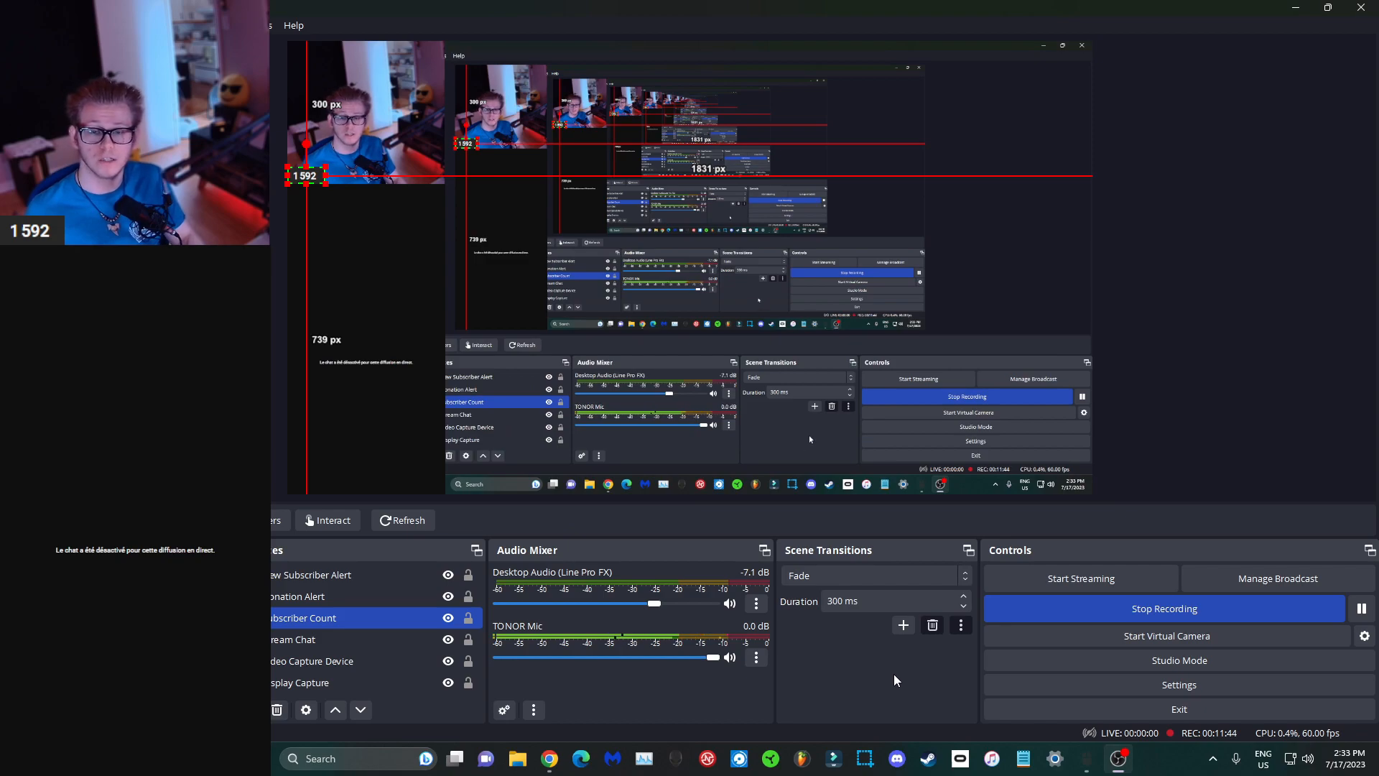